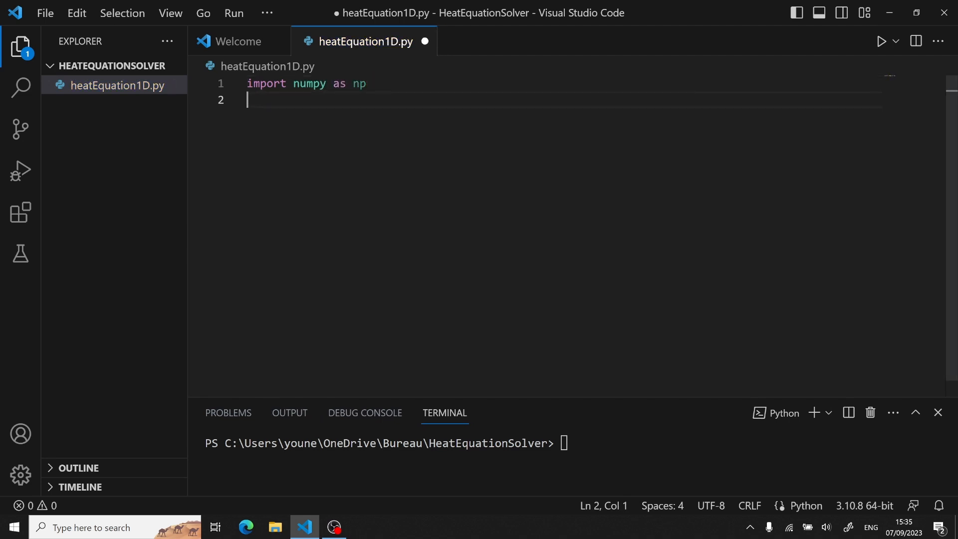
Add 'import matplotlib.pyplot as plt' under the numpy import
{"action": "type", "text": "import"}
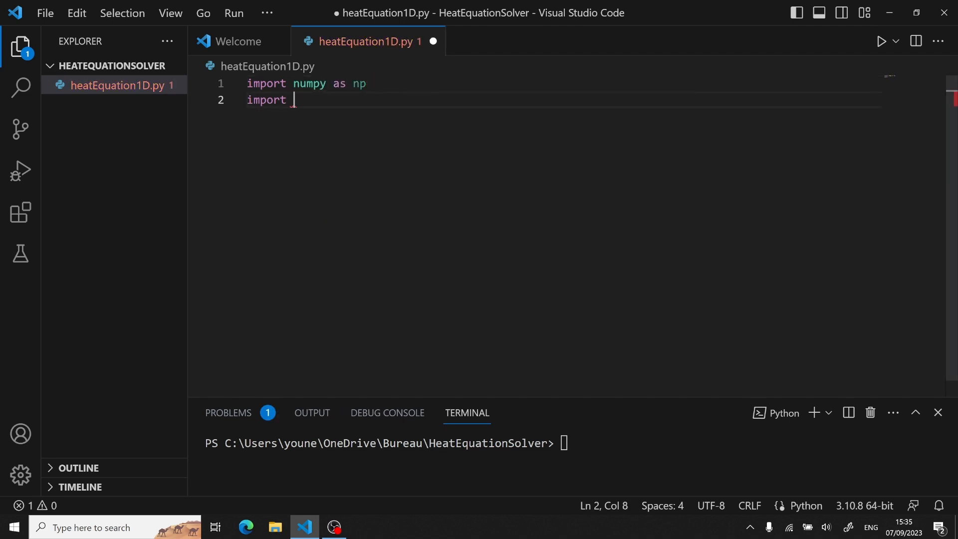
{"action": "type", "text": "matplotlib.p"}
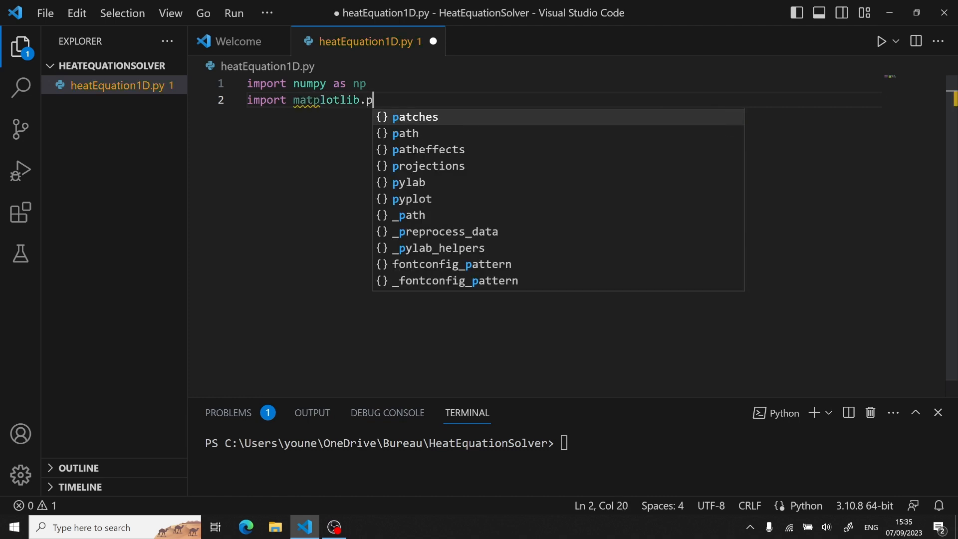
{"action": "type", "text": "yplot as plt"}
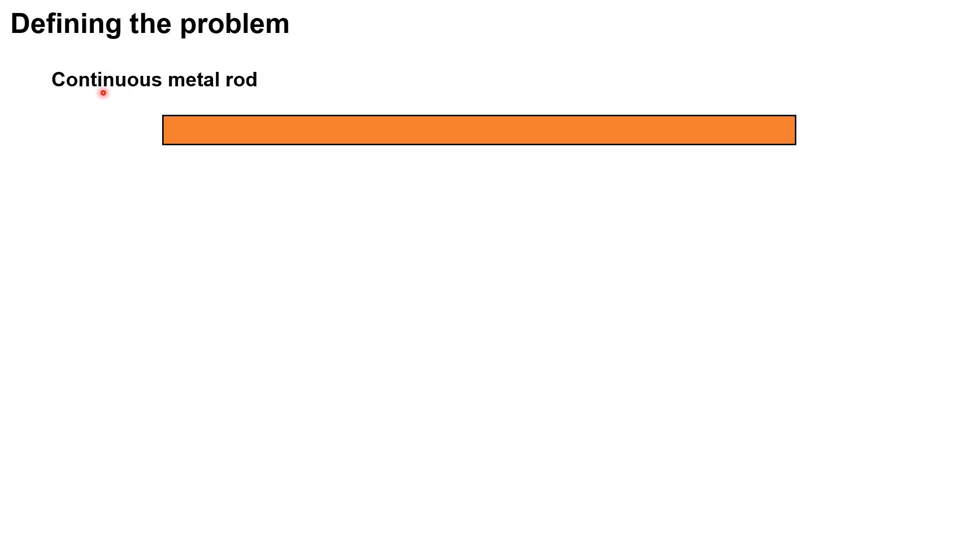
{"action": "mouse_move", "coordinate": [117, 101]}
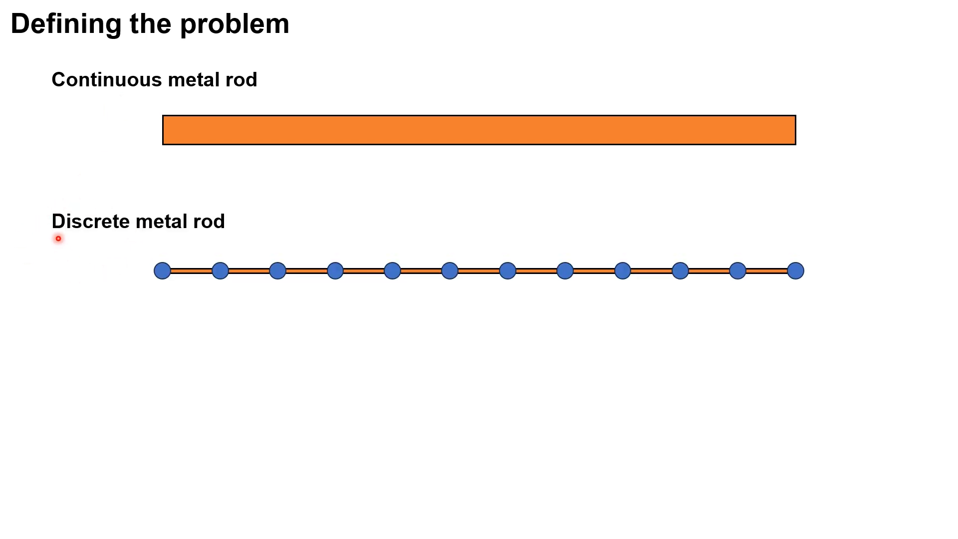
{"action": "mouse_move", "coordinate": [147, 285]}
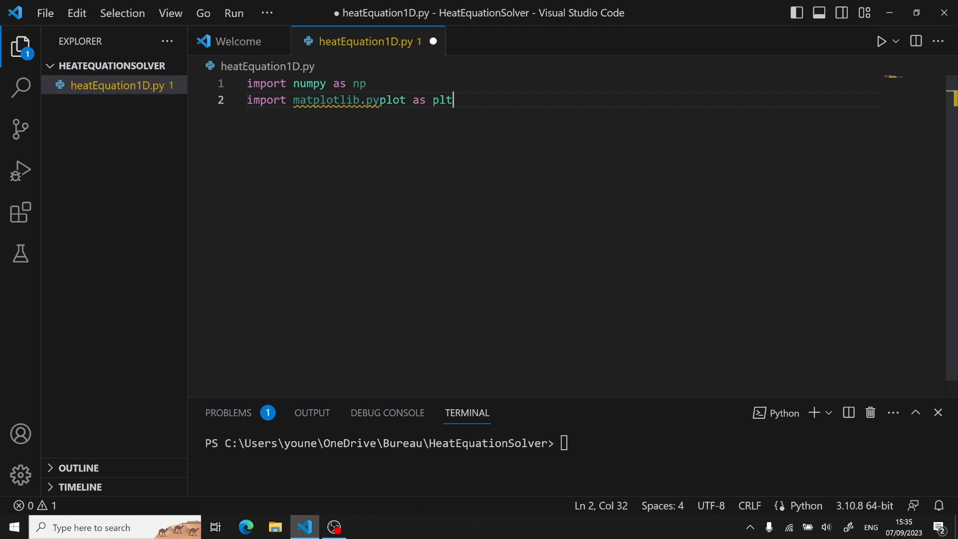
Add '# Defining our problem' with a = 110, length = 50, time = 4, nodes = 10
{"action": "key", "text": "Enter"}
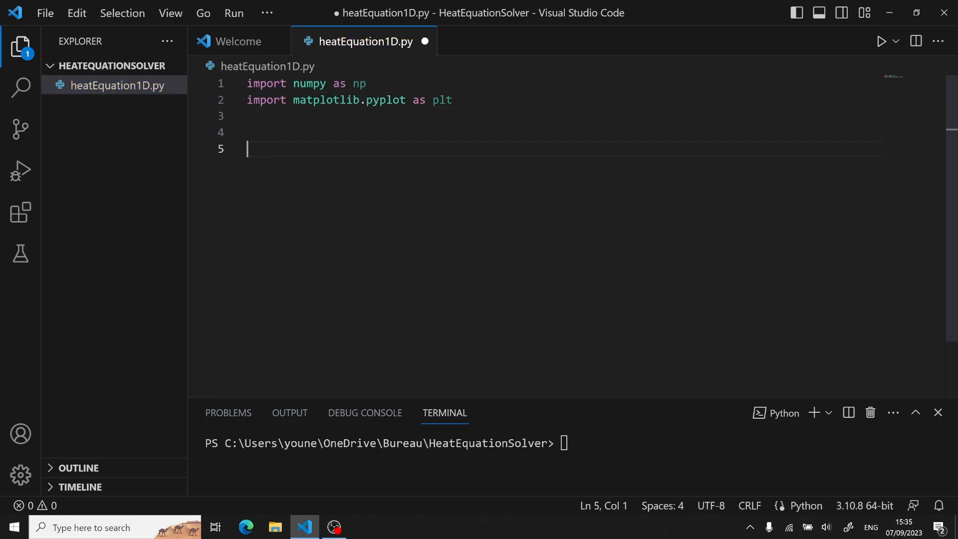
{"action": "type", "text": "# Defining our problem"}
{"action": "type", "text": "time = 4 #seconds"}
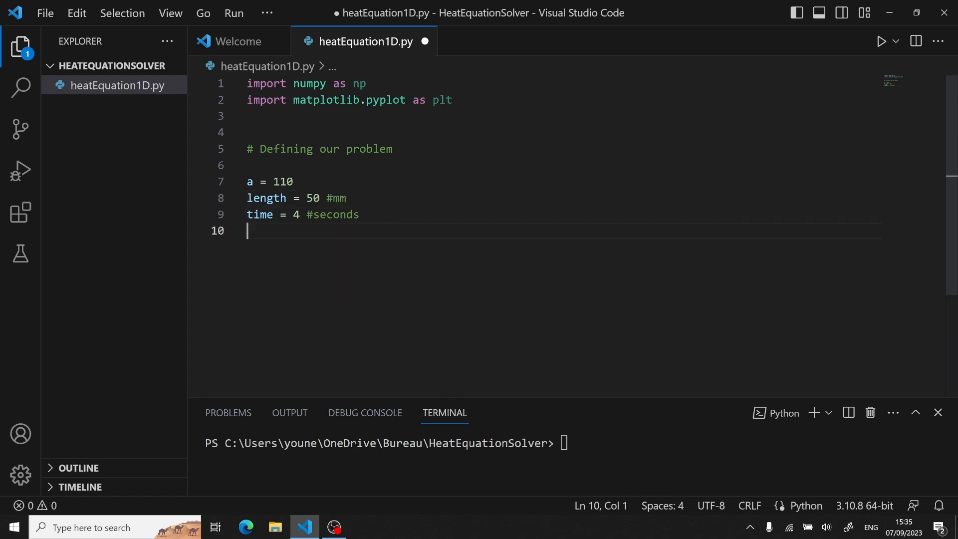
{"action": "type", "text": "nodes = 10"}
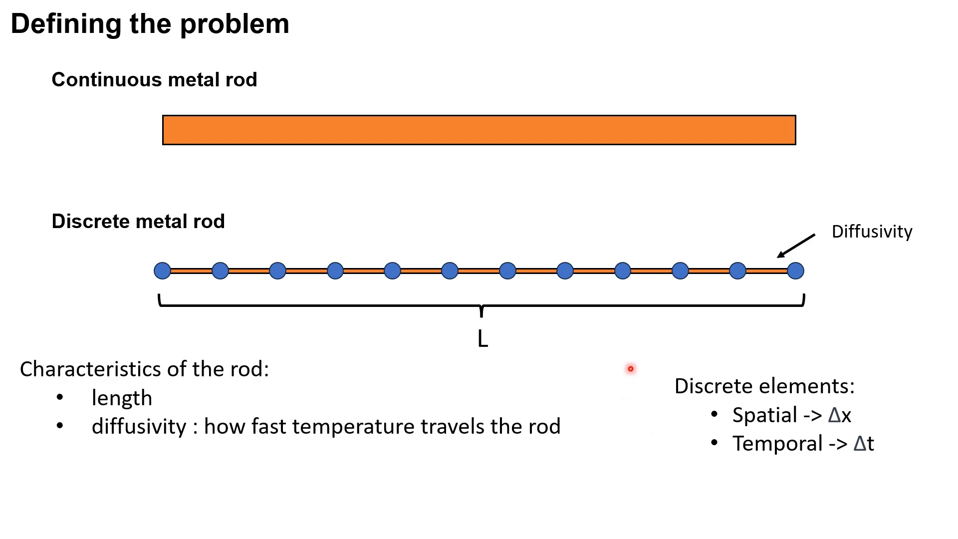
{"action": "mouse_move", "coordinate": [700, 372]}
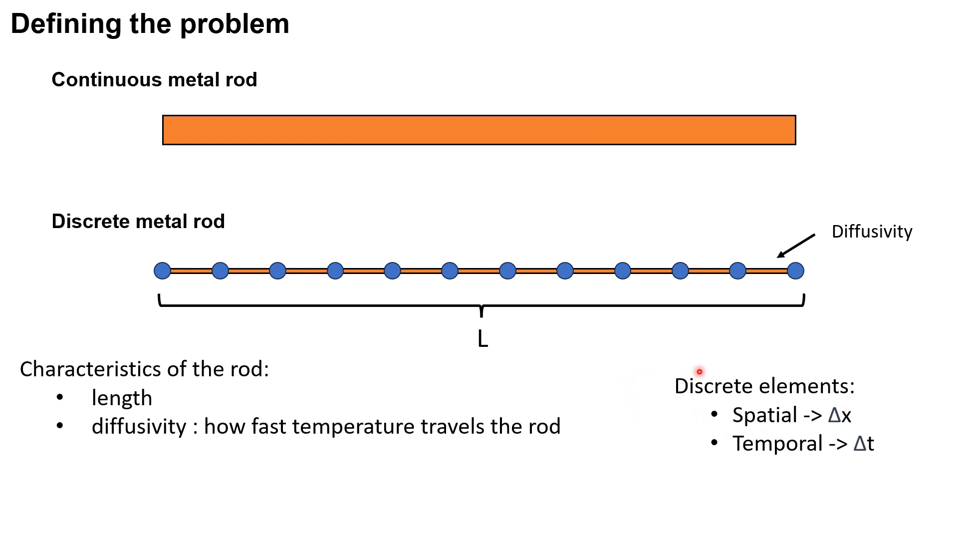
{"action": "mouse_move", "coordinate": [808, 397]}
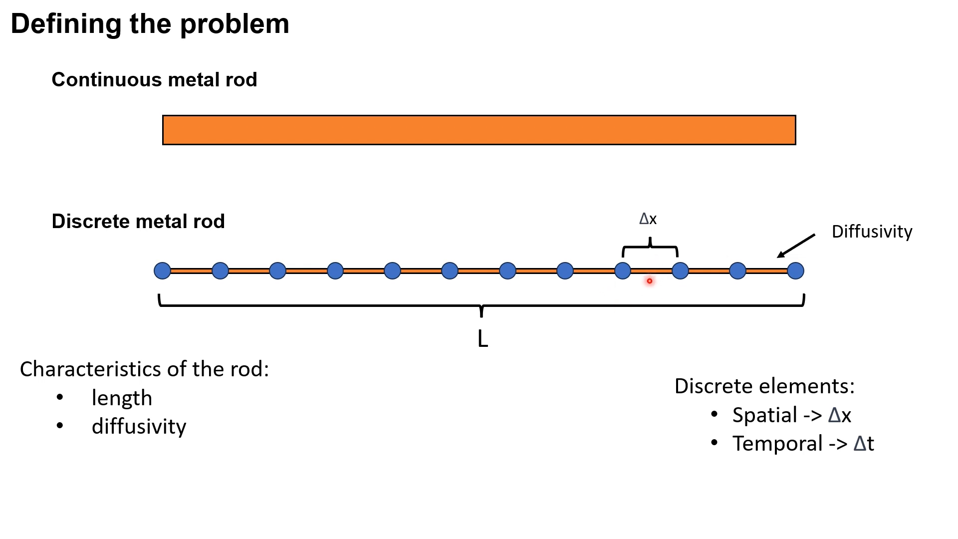
{"action": "mouse_move", "coordinate": [810, 461]}
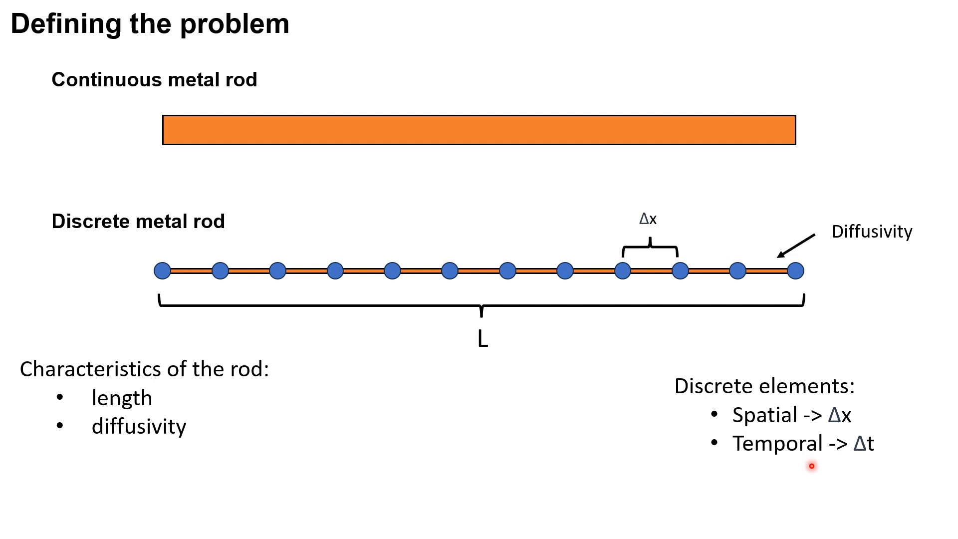
Advance to the 'How to choose Δx and Δt ?' slide
{"action": "key", "text": "Right"}
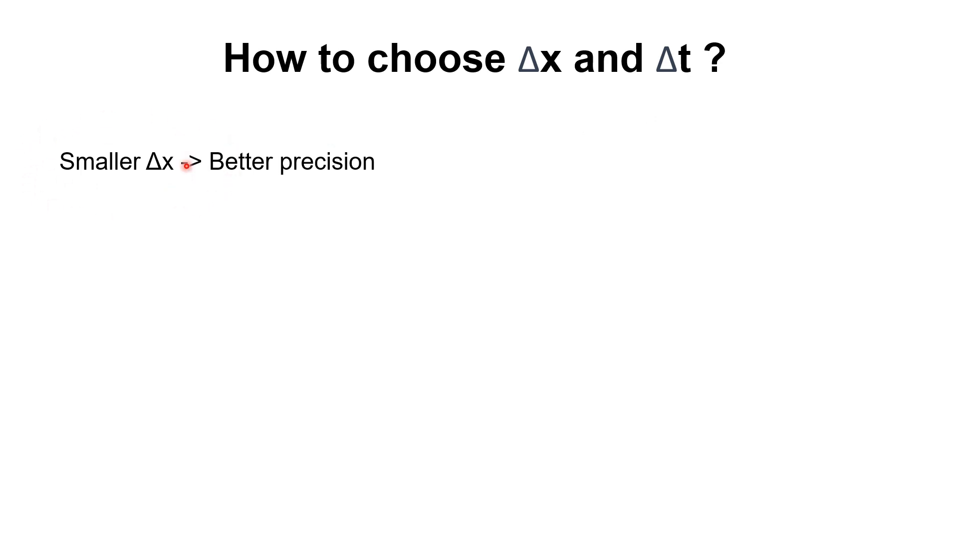
{"action": "mouse_move", "coordinate": [34, 173]}
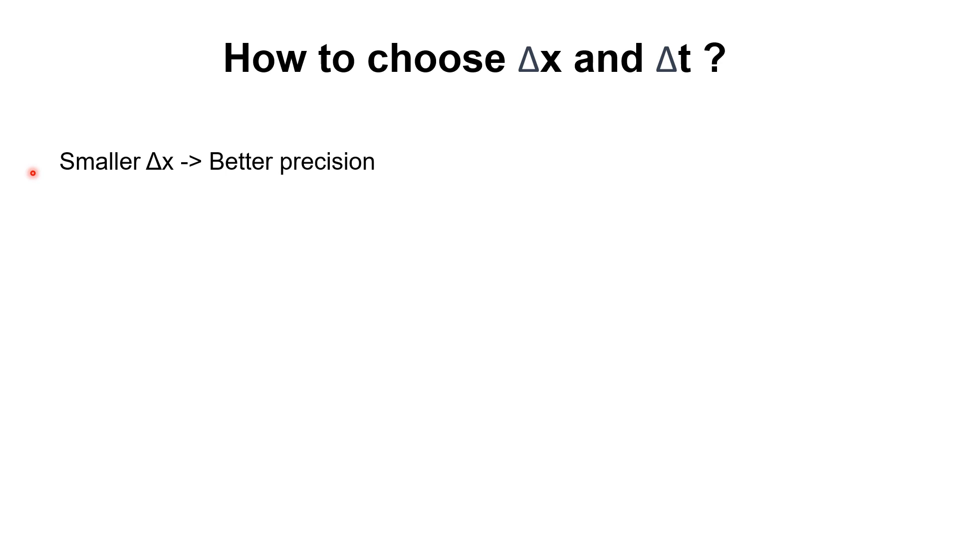
{"action": "mouse_move", "coordinate": [156, 172]}
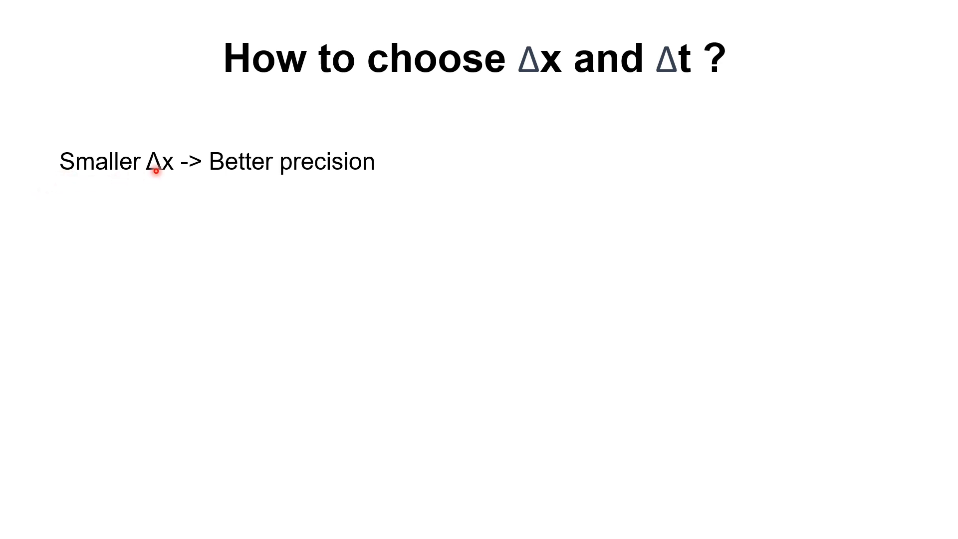
{"action": "mouse_move", "coordinate": [335, 158]}
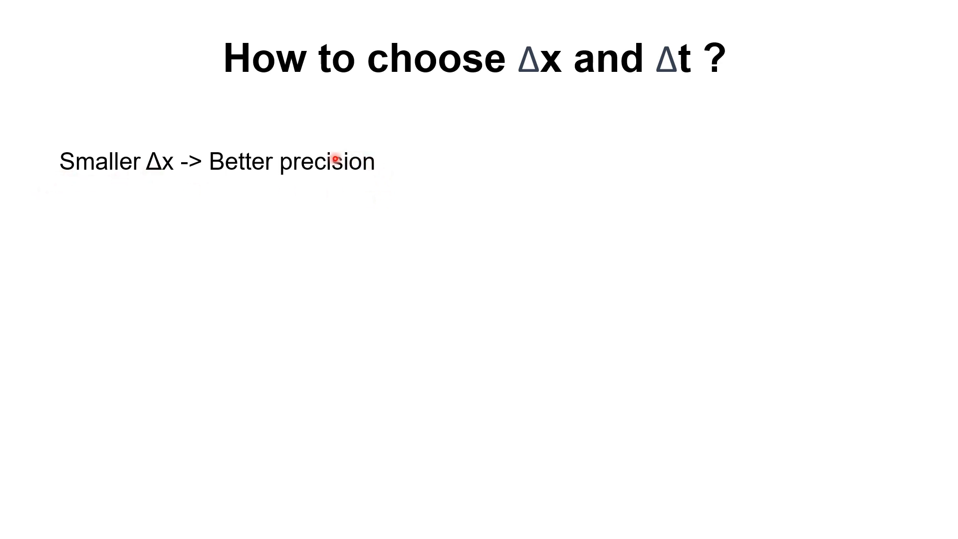
{"action": "mouse_move", "coordinate": [294, 187]}
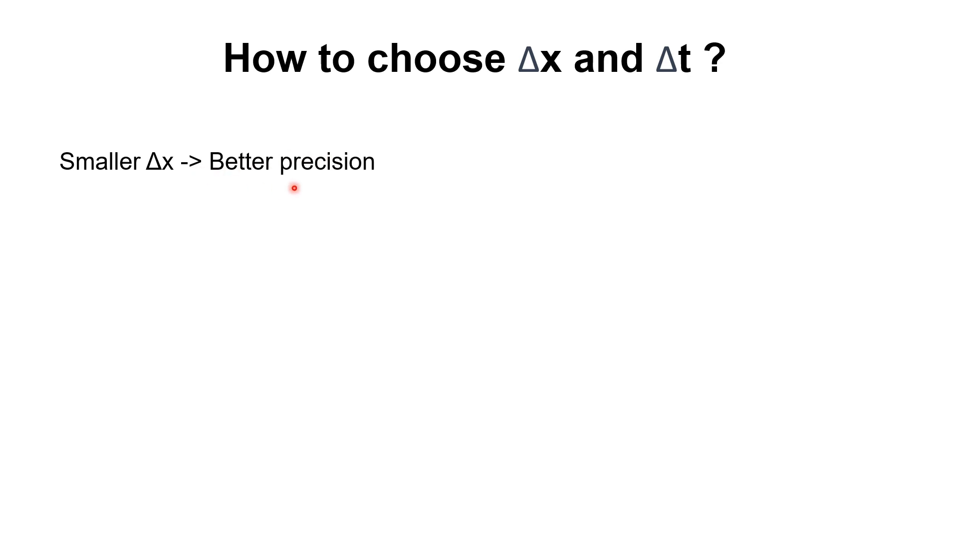
{"action": "mouse_move", "coordinate": [202, 267]}
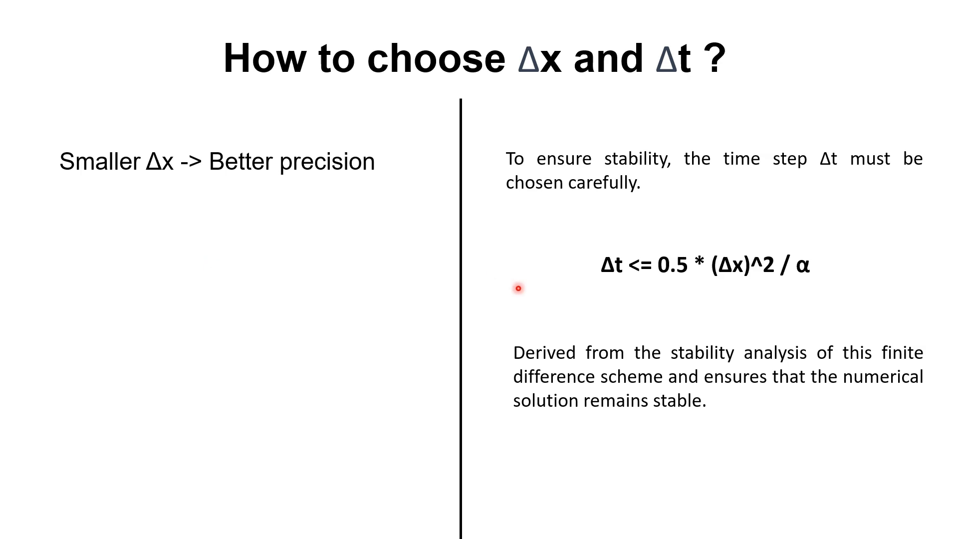
{"action": "mouse_move", "coordinate": [800, 310]}
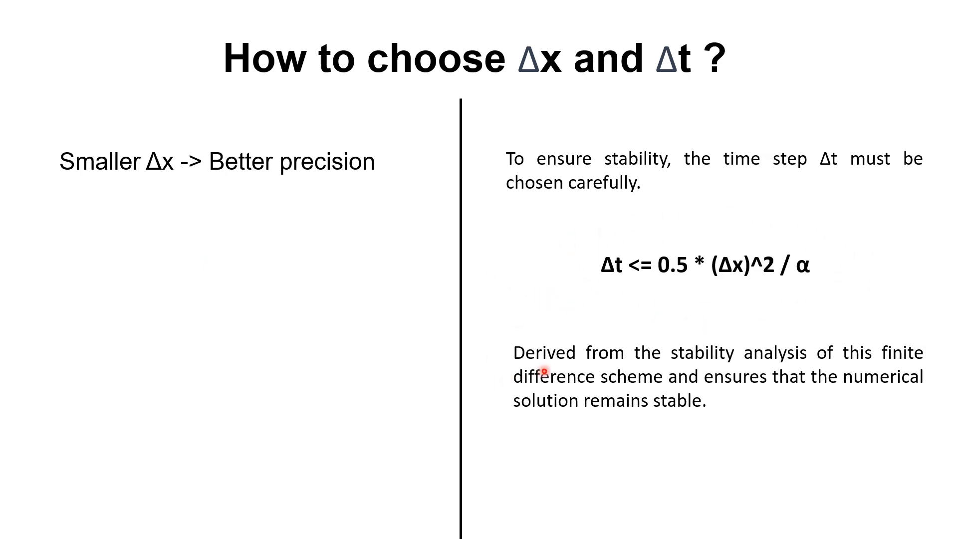
{"action": "mouse_move", "coordinate": [789, 377]}
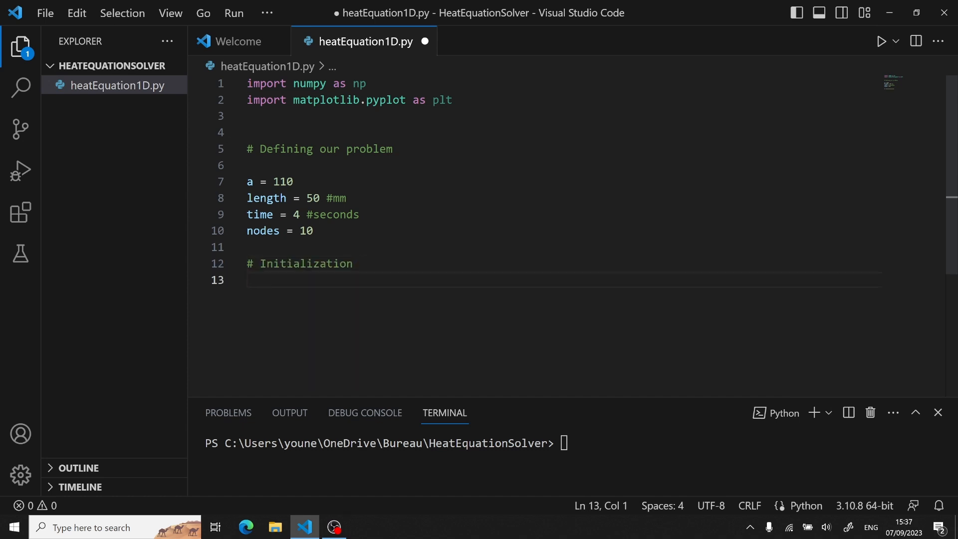
Define dx = length / nodes, dt = 0.5 * dx**2 / a and t_nodes = int(time/dt)
{"action": "type", "text": "dx ="}
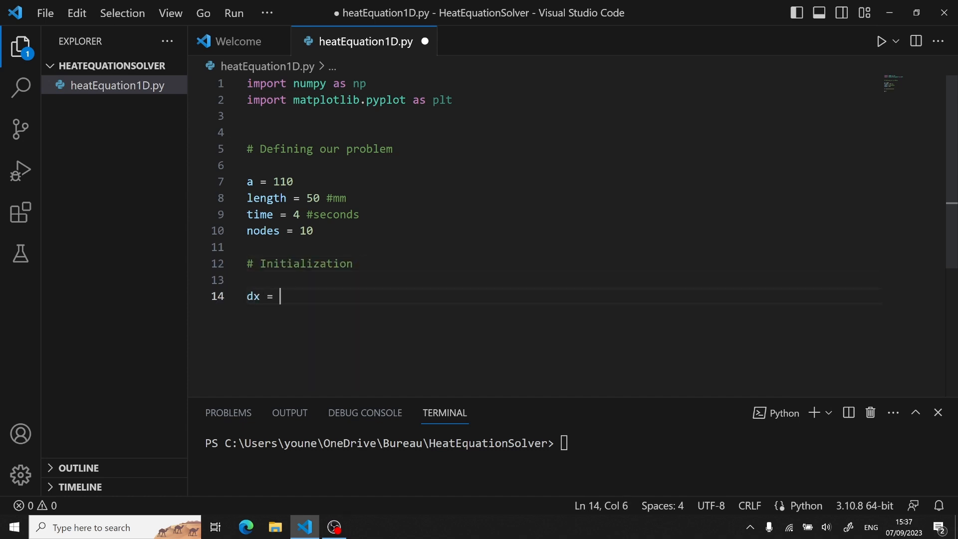
{"action": "type", "text": "length / nodes"}
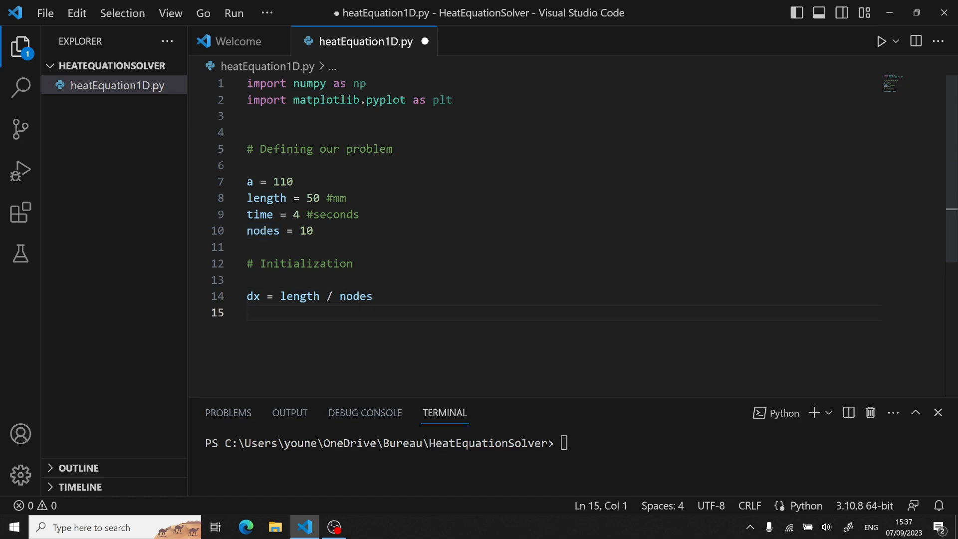
{"action": "type", "text": "d"}
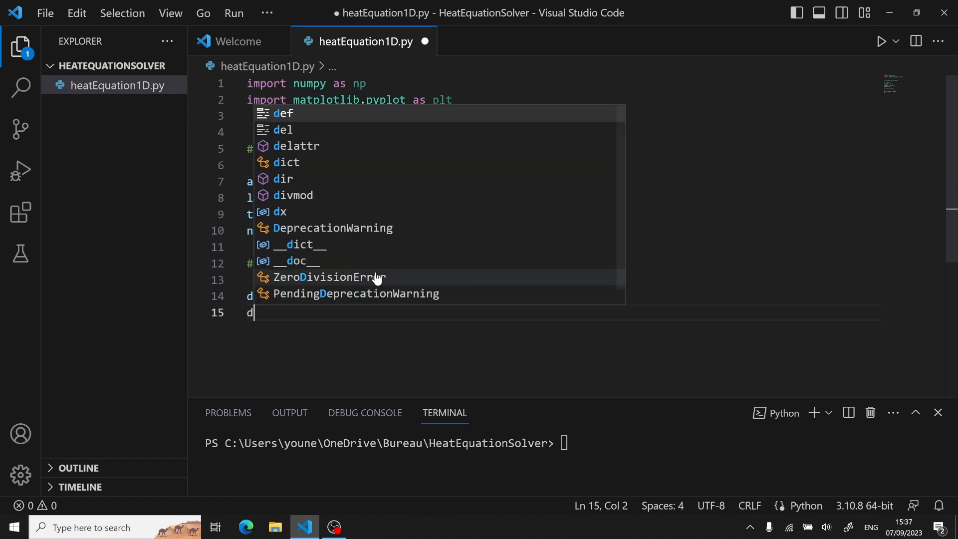
{"action": "type", "text": "t = 0.5 * dx**2 / a"}
{"action": "type", "text": "t_nodes ="}
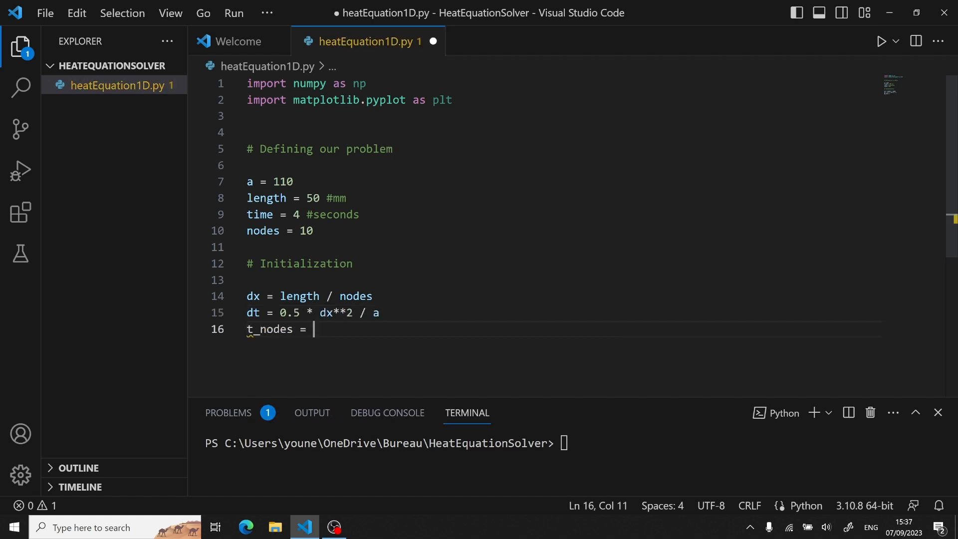
{"action": "type", "text": "int(time/dt"}
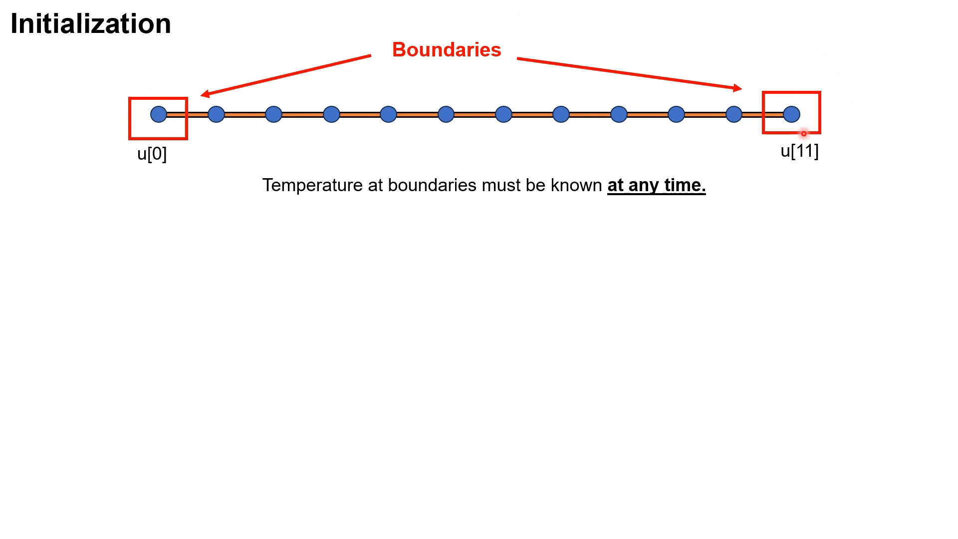
{"action": "mouse_move", "coordinate": [757, 154]}
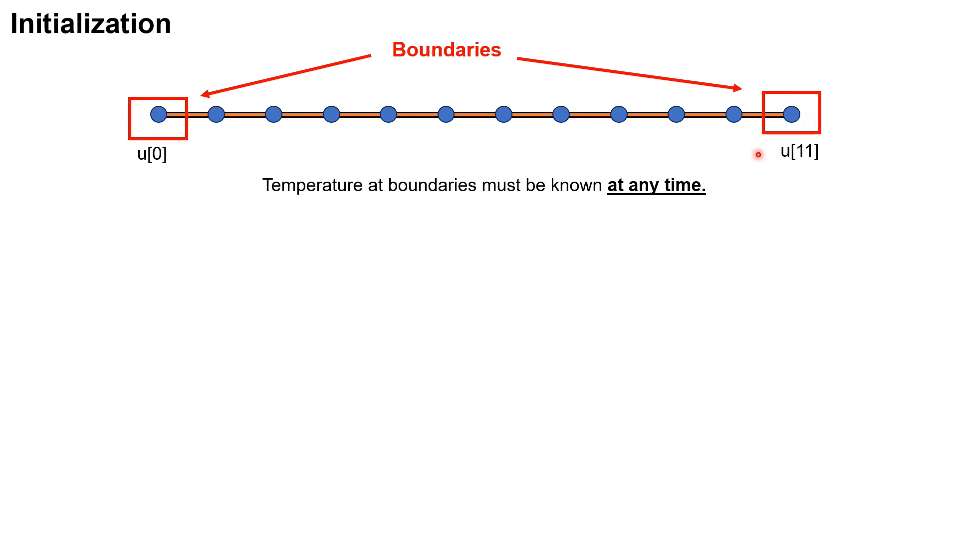
{"action": "mouse_move", "coordinate": [447, 218]}
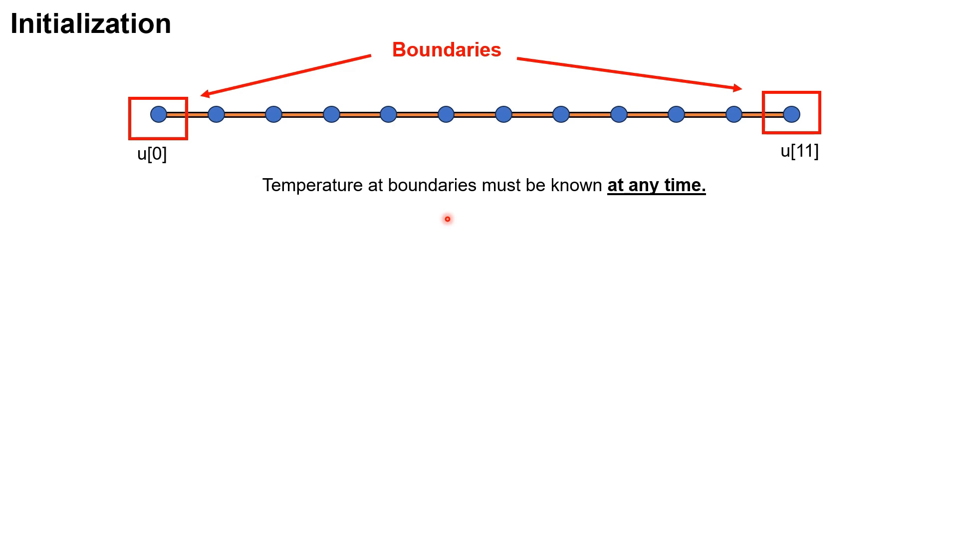
{"action": "mouse_move", "coordinate": [650, 161]}
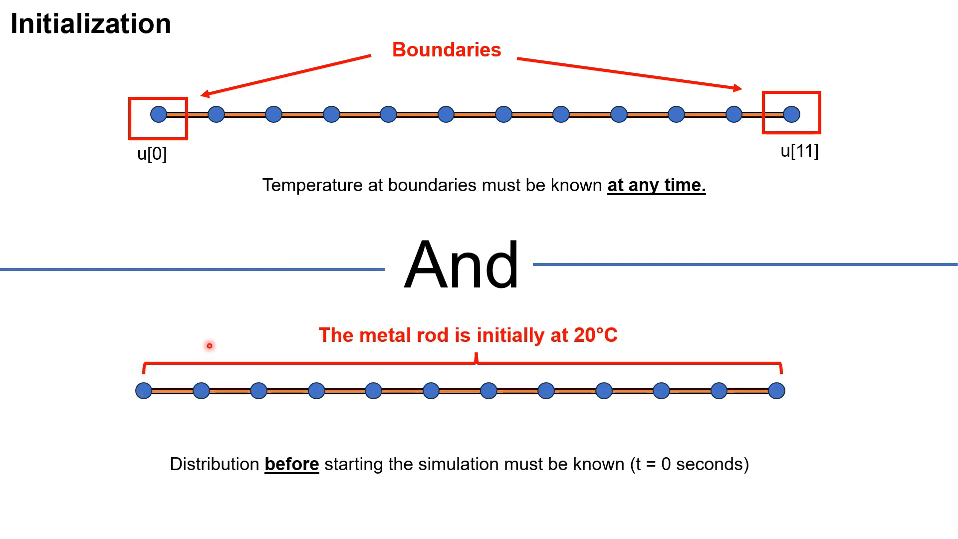
{"action": "mouse_move", "coordinate": [447, 479]}
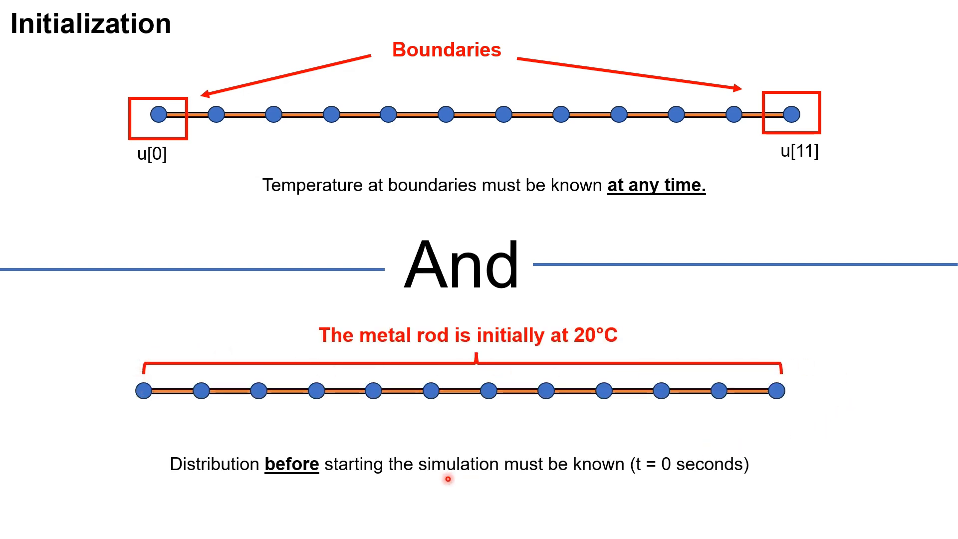
{"action": "mouse_move", "coordinate": [89, 375]}
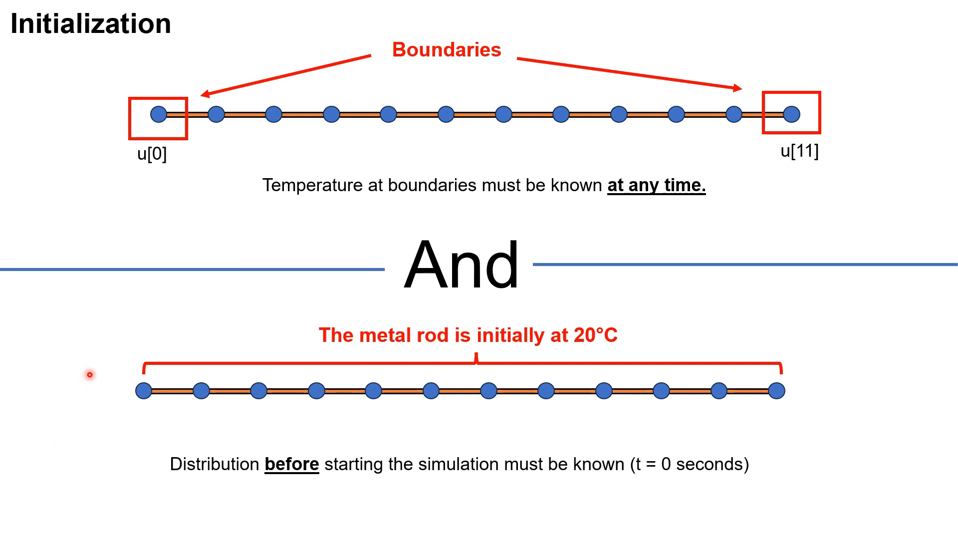
{"action": "mouse_move", "coordinate": [174, 478]}
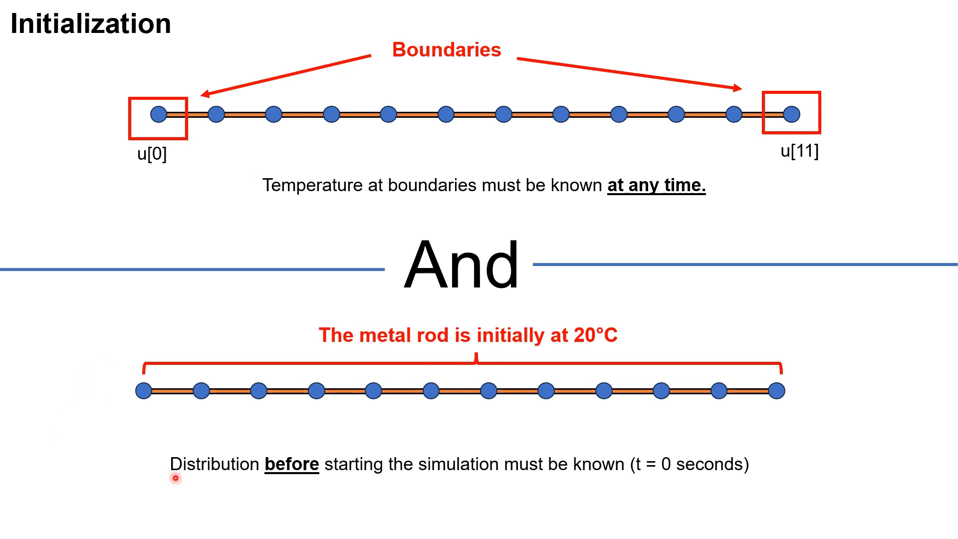
{"action": "mouse_move", "coordinate": [461, 479]}
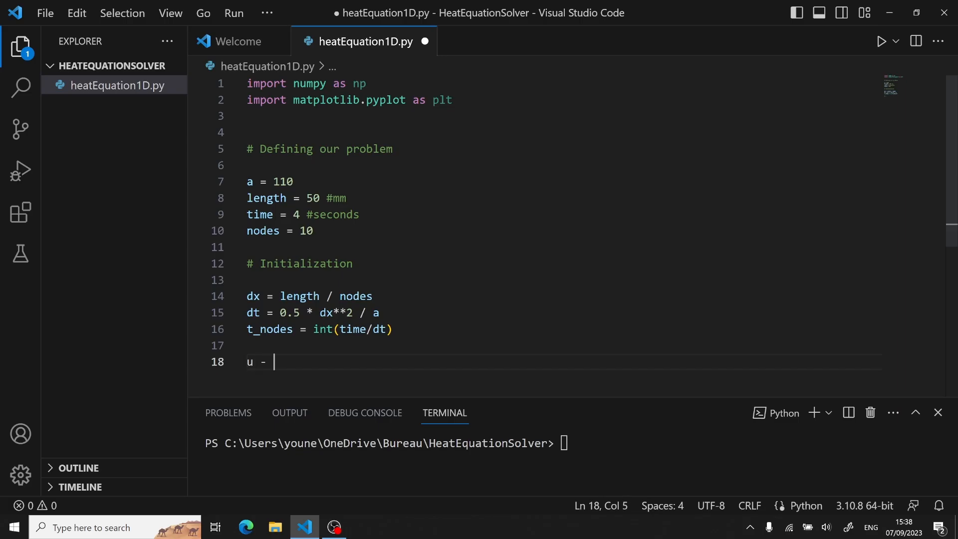
Initialise u = np.zeros(nodes) + 20 with u[0] and u[-1] set to 100
{"action": "type", "text": "="}
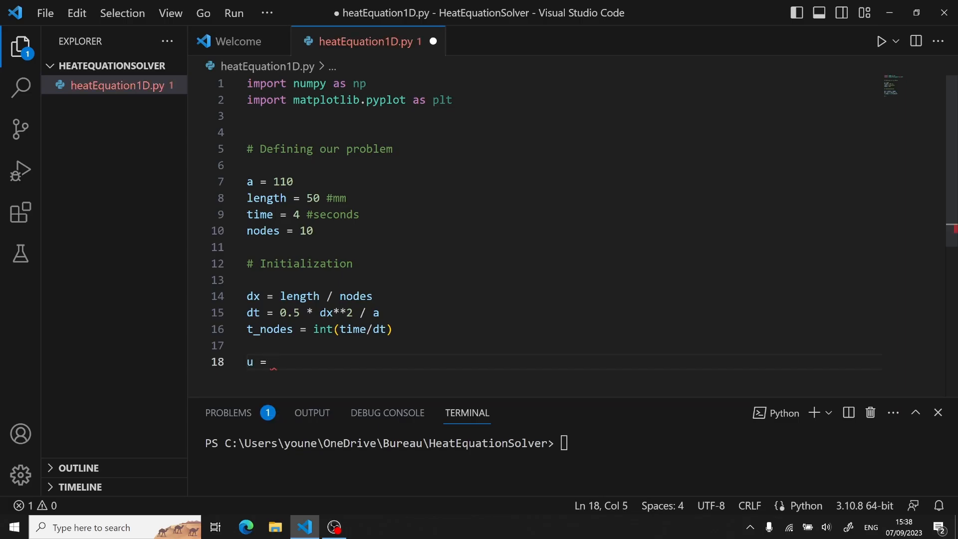
{"action": "type", "text": "np.zeros("}
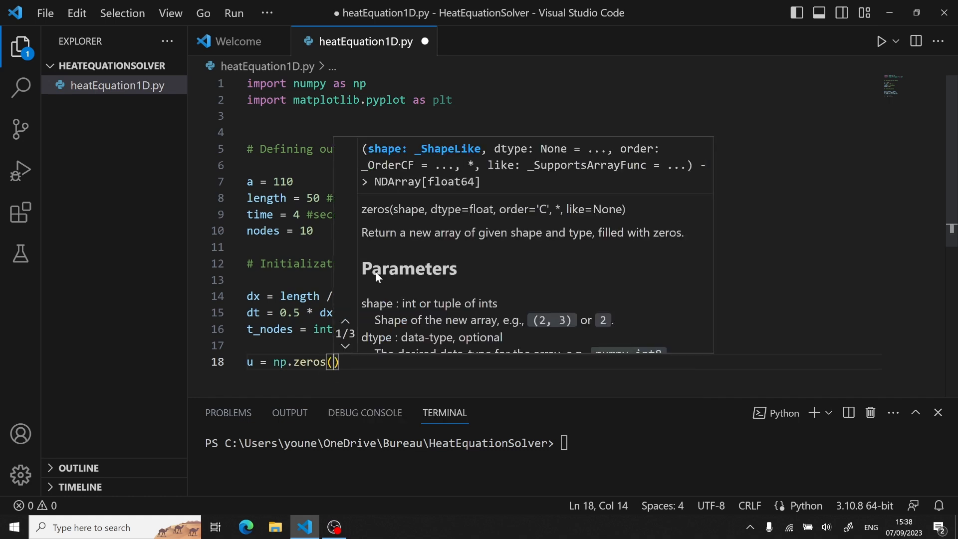
{"action": "type", "text": "nodes) + 20"}
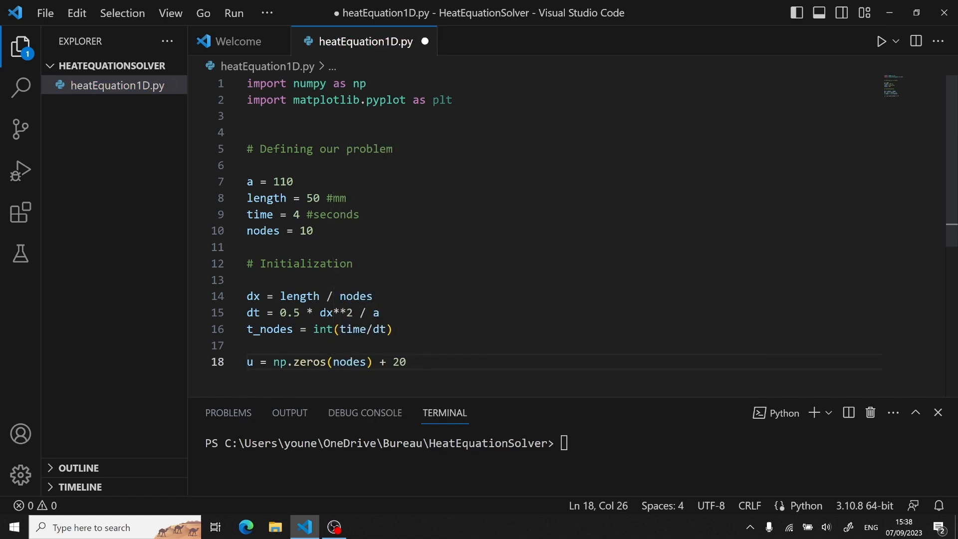
{"action": "type", "text": "# Plate is initially as 20 degres C"}
{"action": "type", "text": "# Boundary Conditions"}
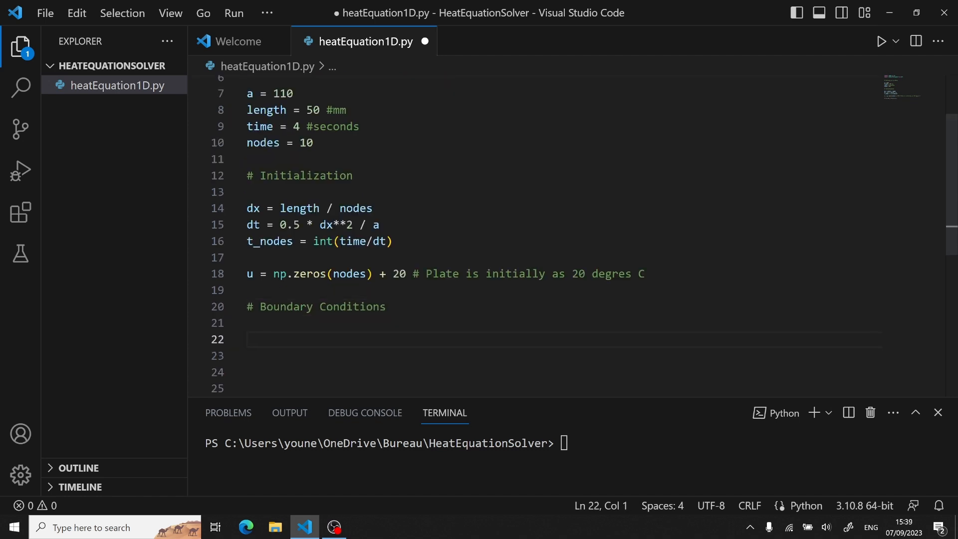
{"action": "type", "text": "u[0] = 100"}
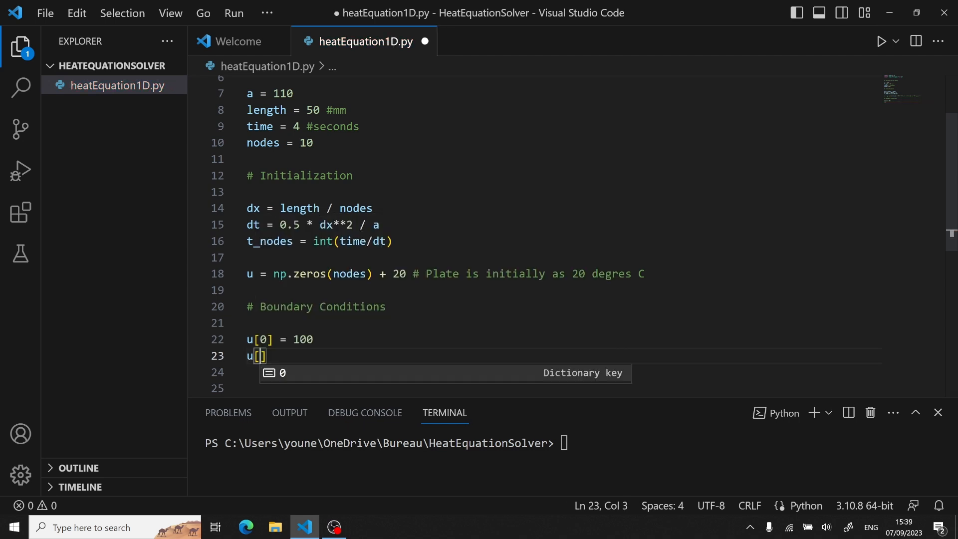
{"action": "type", "text": "-1] = 100"}
{"action": "left_click", "coordinate": [565, 388]}
{"action": "type", "text": "# Simulating"}
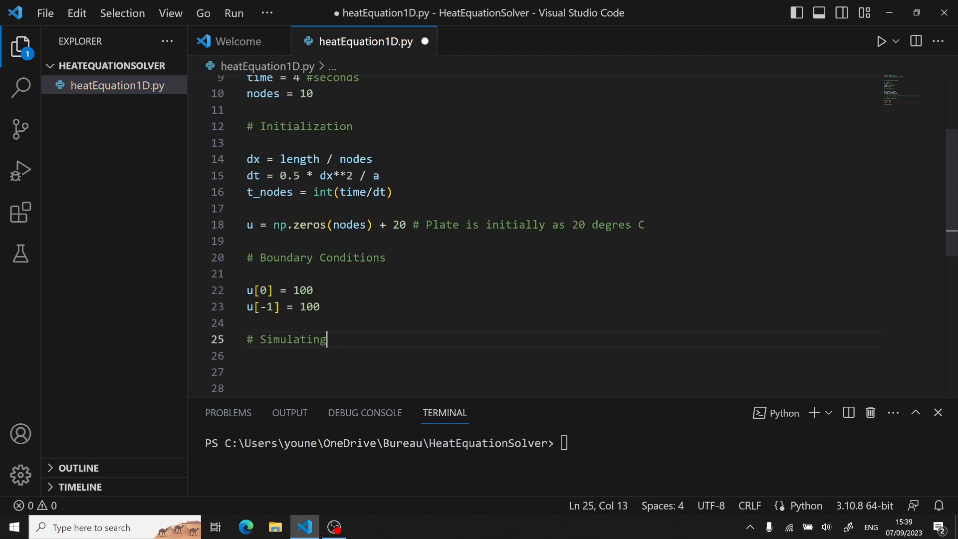
Start the simulation loop: counter = 0, while counter < time, w = u.copy()
{"action": "type", "text": "counter = 0"}
{"action": "type", "text": "while"}
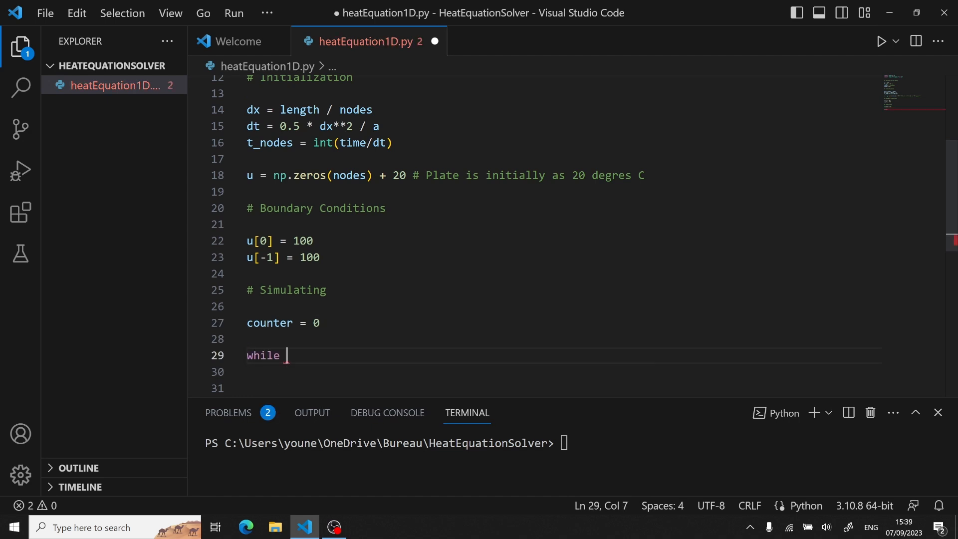
{"action": "type", "text": "counter"}
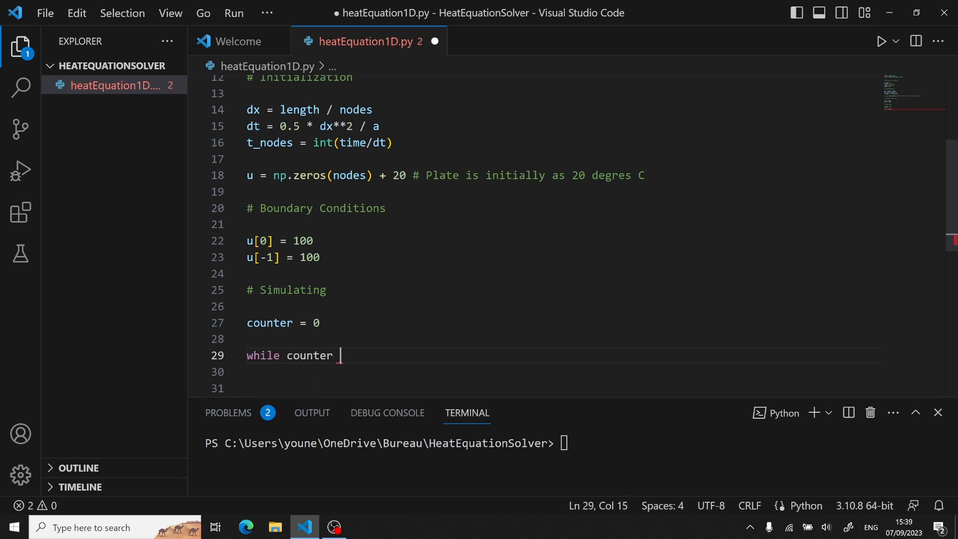
{"action": "type", "text": "< time :"}
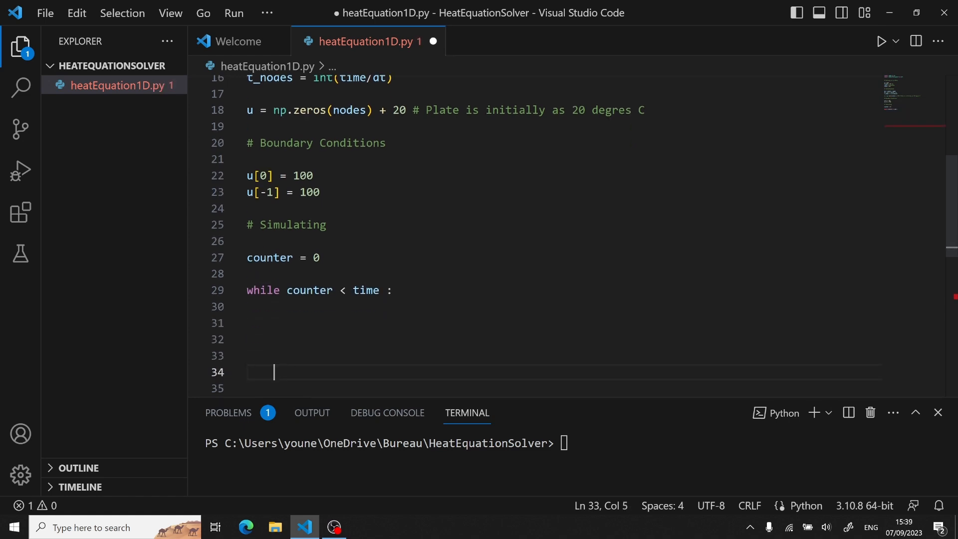
{"action": "type", "text": "w"}
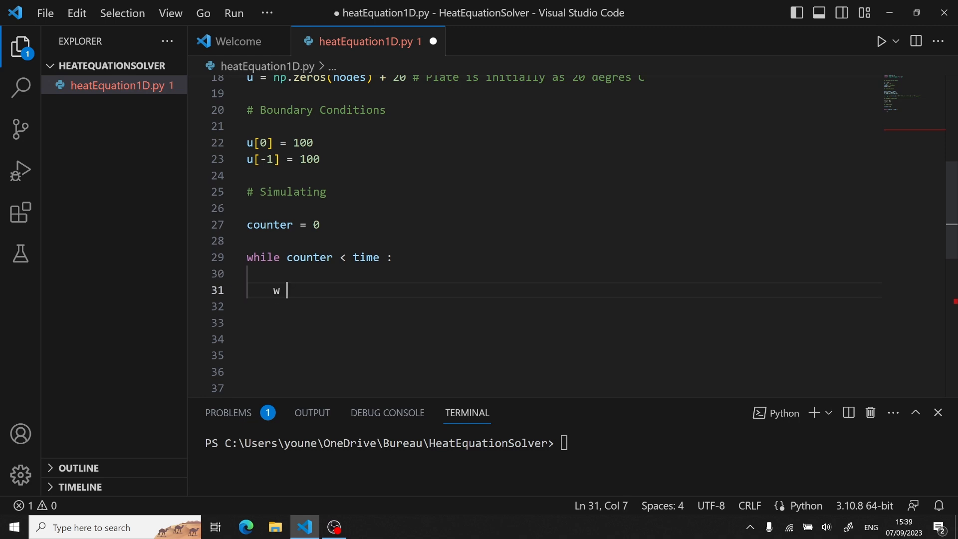
{"action": "type", "text": "= u."}
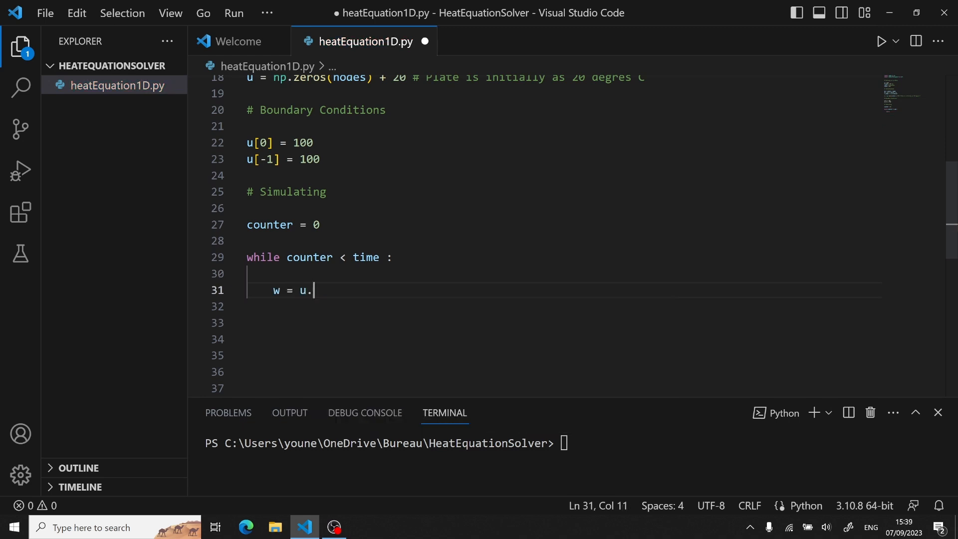
{"action": "type", "text": "copy()"}
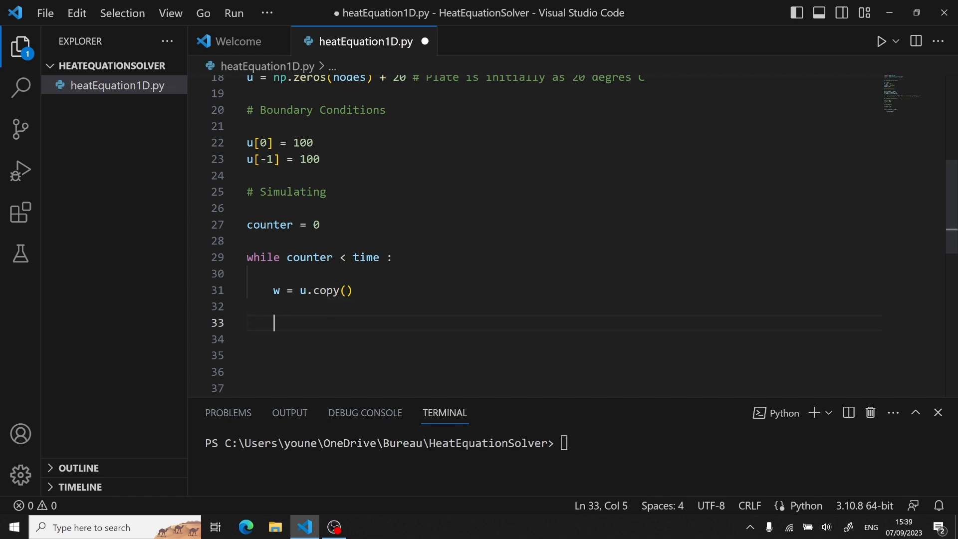
Update interior nodes over range(1, nodes - 1), advance counter by dt and print time and average temperature
{"action": "type", "text": "for i in range"}
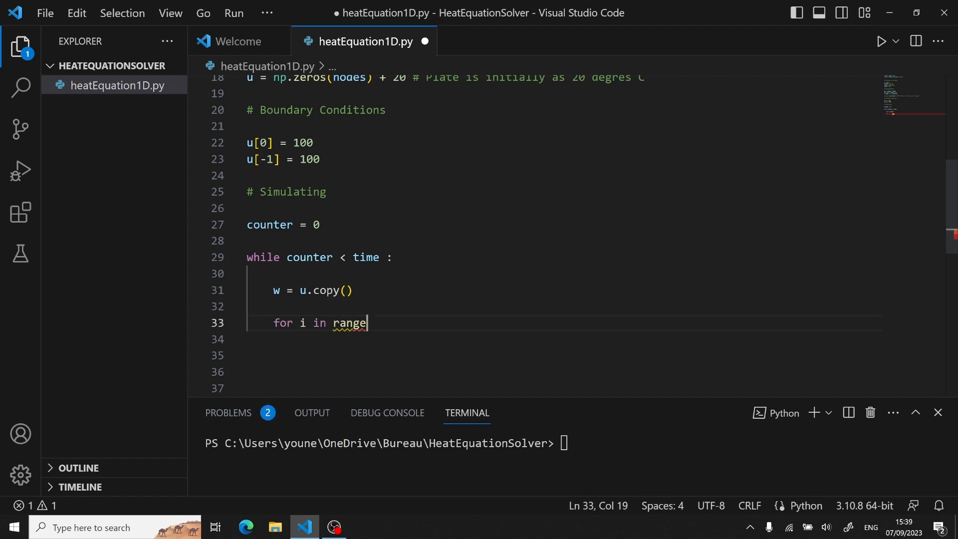
{"action": "type", "text": "(1, nodes)"}
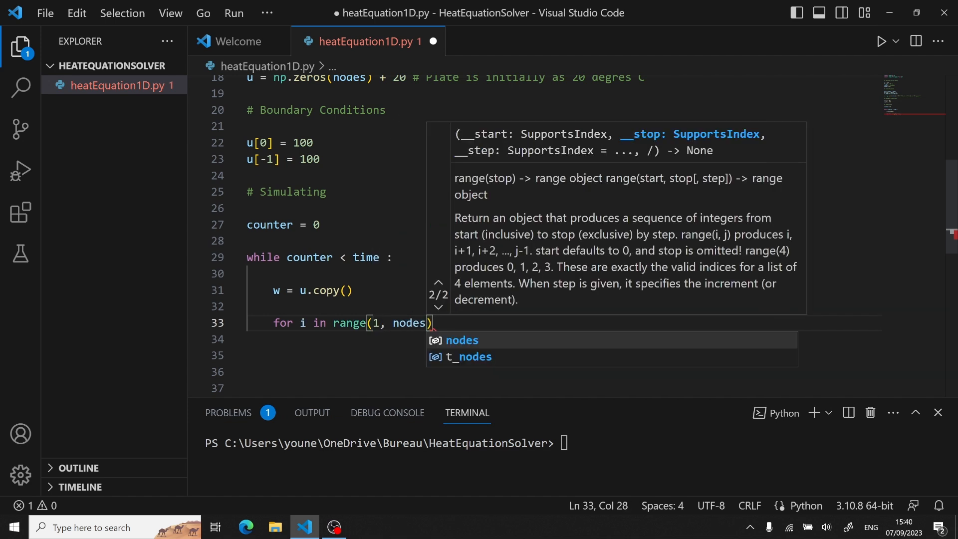
{"action": "type", "text": "- 1"}
{"action": "left_click", "coordinate": [565, 355]}
{"action": "type", "text": "u[i] = dt * a * (w[i - 1] - 2 * w[i] + w[i + 1]) / dx ** 2 + w[i"}
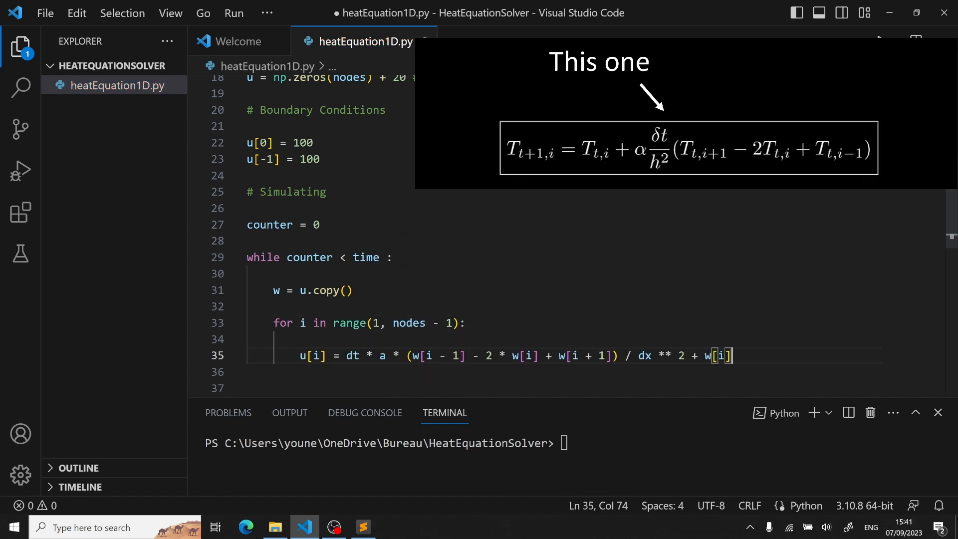
{"action": "type", "text": "counter +"}
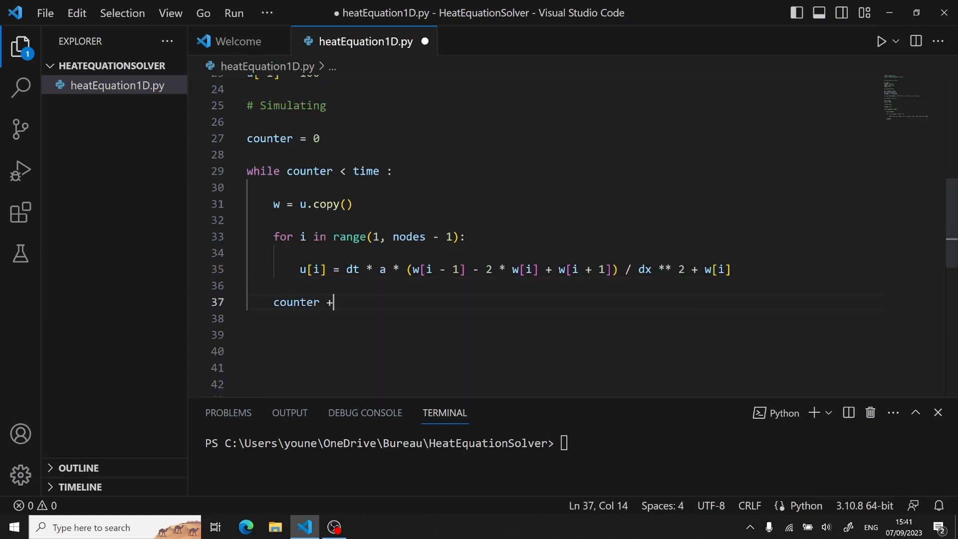
{"action": "type", "text": "= dt"}
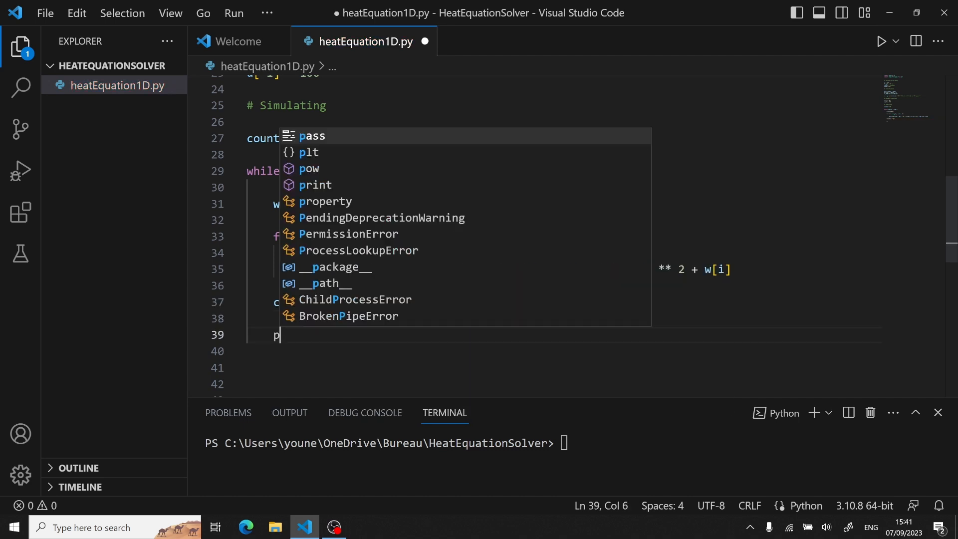
{"action": "type", "text": "print(\"t: {:.3f} [s], \""}
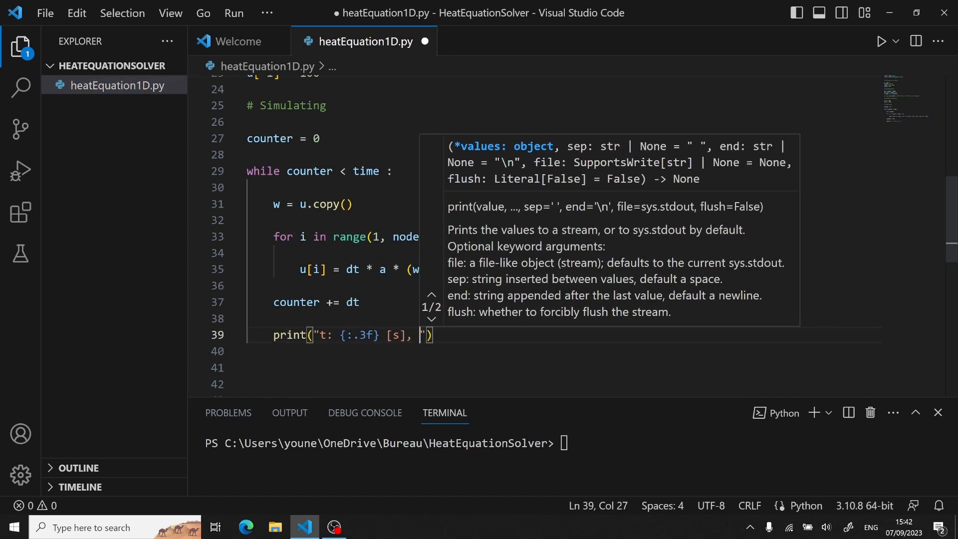
{"action": "type", "text": "Average temperature: {:.2f} Celcius\".format(counter, np.average(u))"}
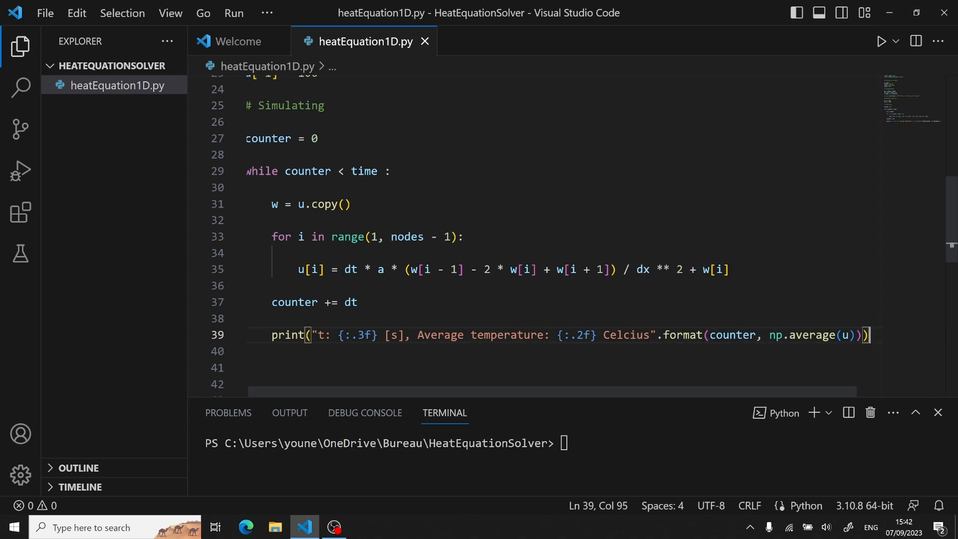
Run heatEquation1D.py and review the printed average temperatures reaching ~93.9 °C
{"action": "left_click", "coordinate": [881, 41]}
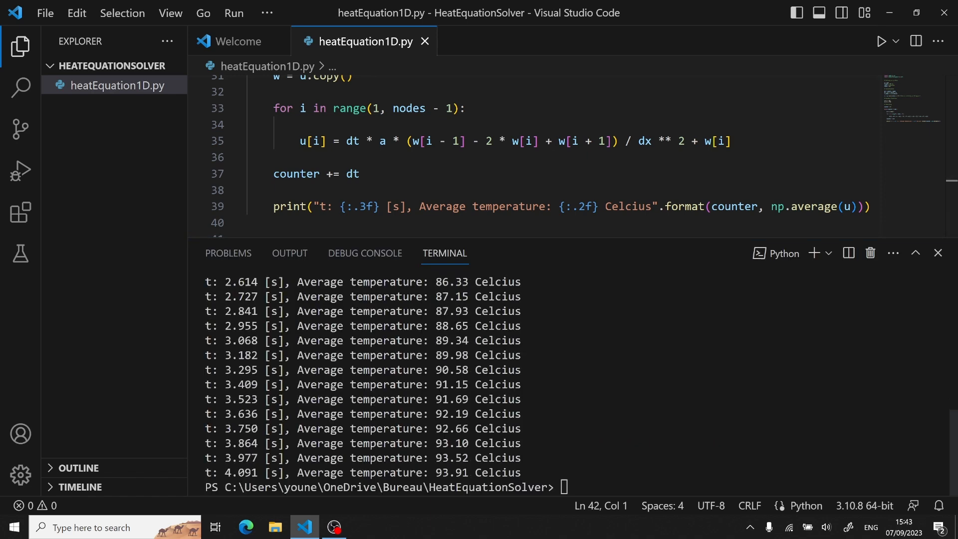
{"action": "left_click_drag", "start_coordinate": [305, 325], "coordinate": [521, 472]}
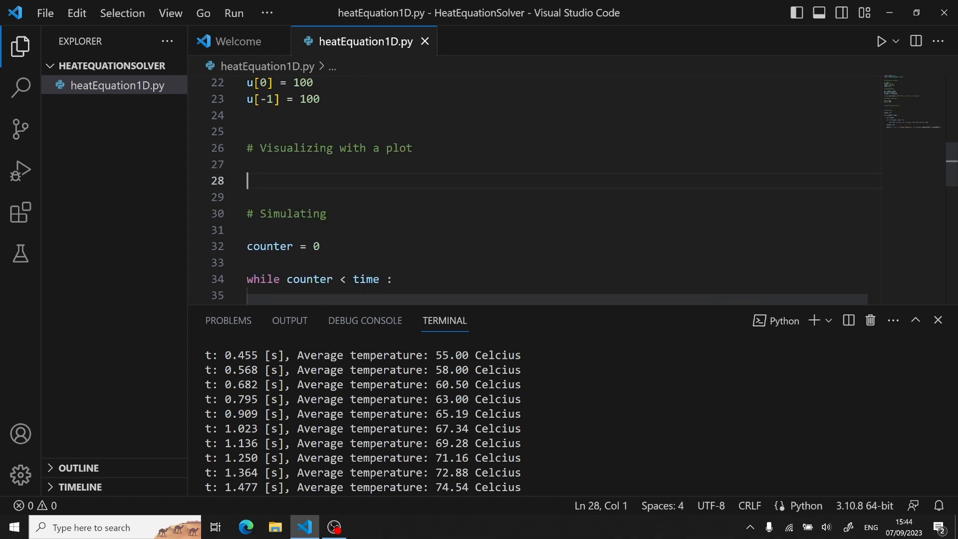
Create fig, axis = plt.subplots() and begin pcm = axis.pcolormesh([u])
{"action": "type", "text": "fig, axis ="}
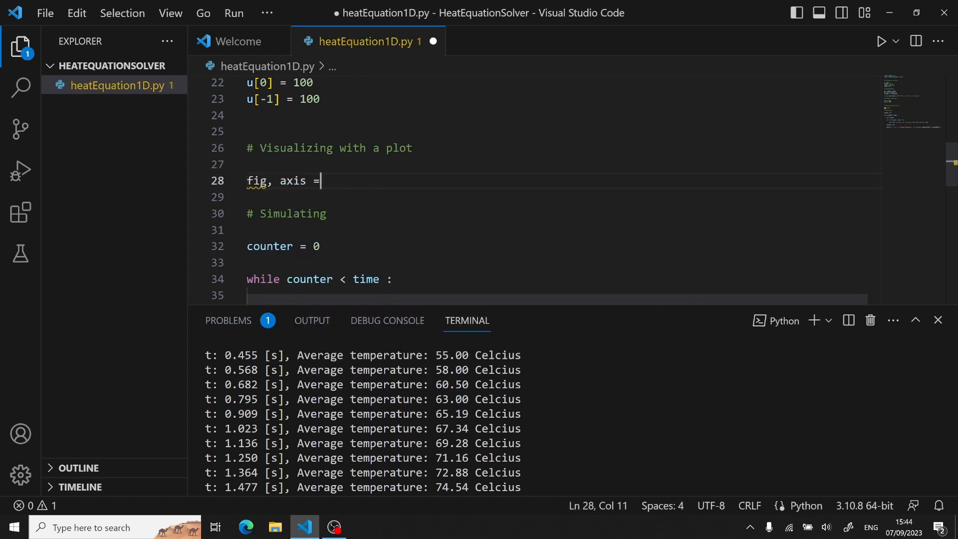
{"action": "type", "text": "plt."}
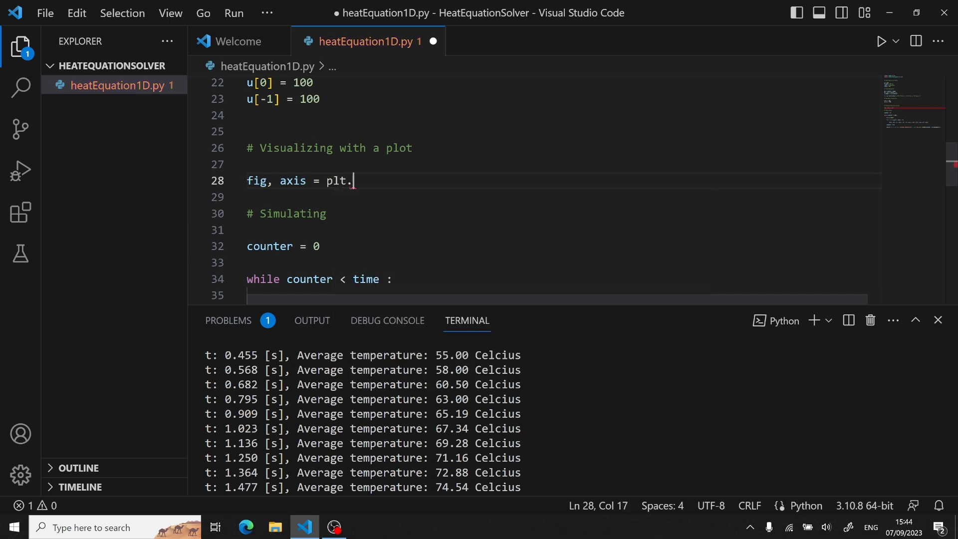
{"action": "type", "text": "subplots("}
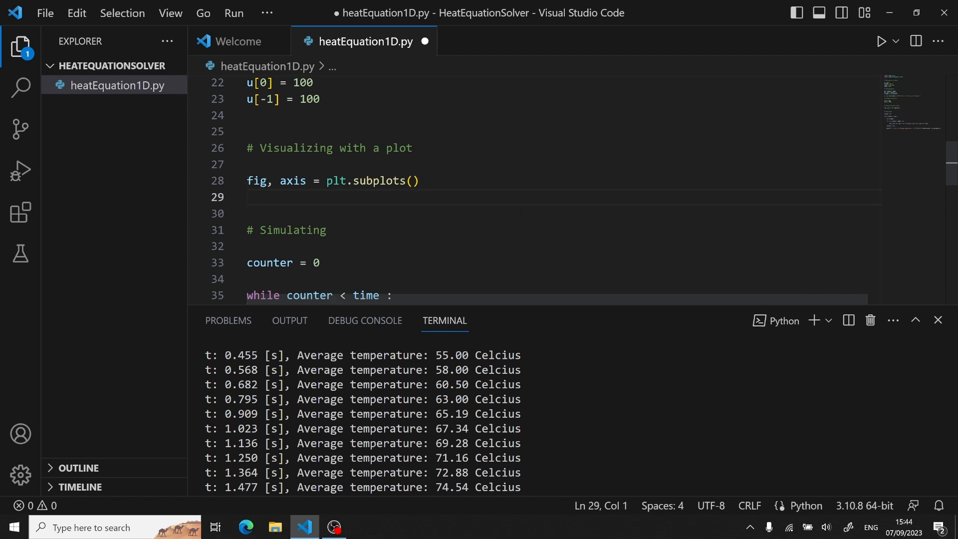
{"action": "type", "text": "pcm"}
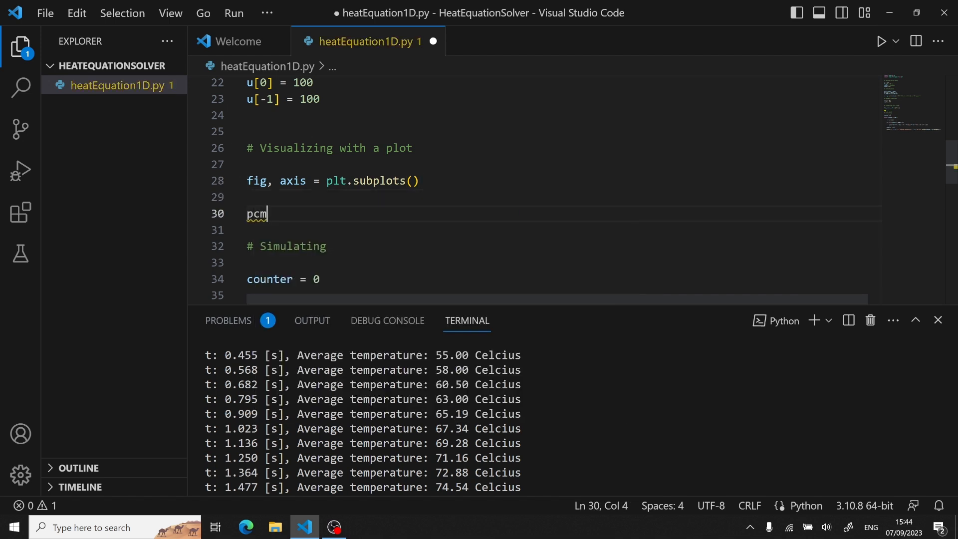
{"action": "type", "text": "= axis."}
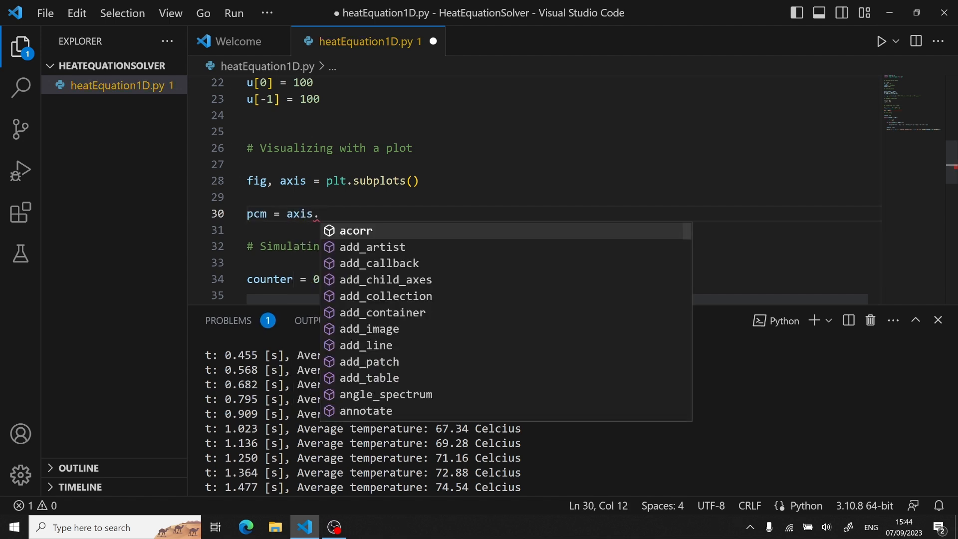
{"action": "type", "text": "pcolor"}
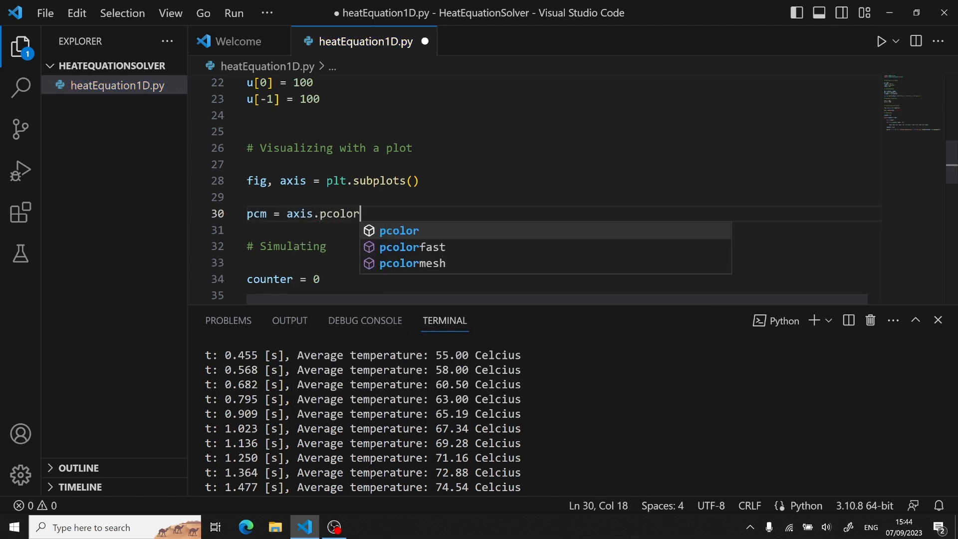
{"action": "type", "text": "mesh"}
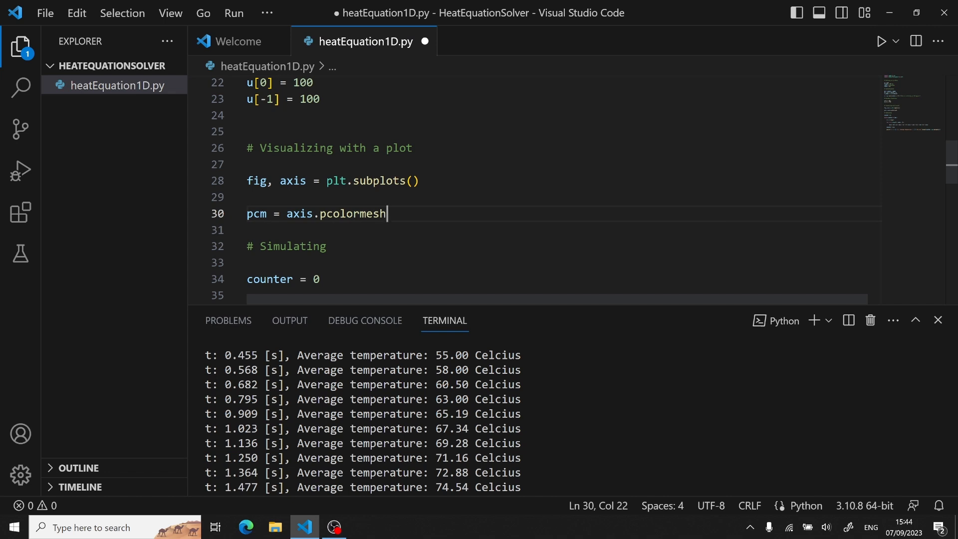
{"action": "type", "text": "("}
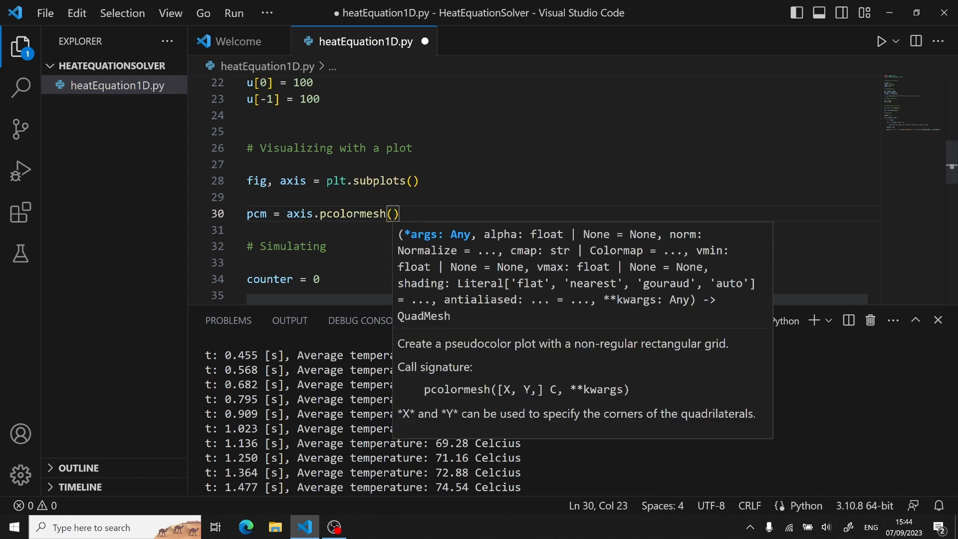
{"action": "type", "text": "[u]"}
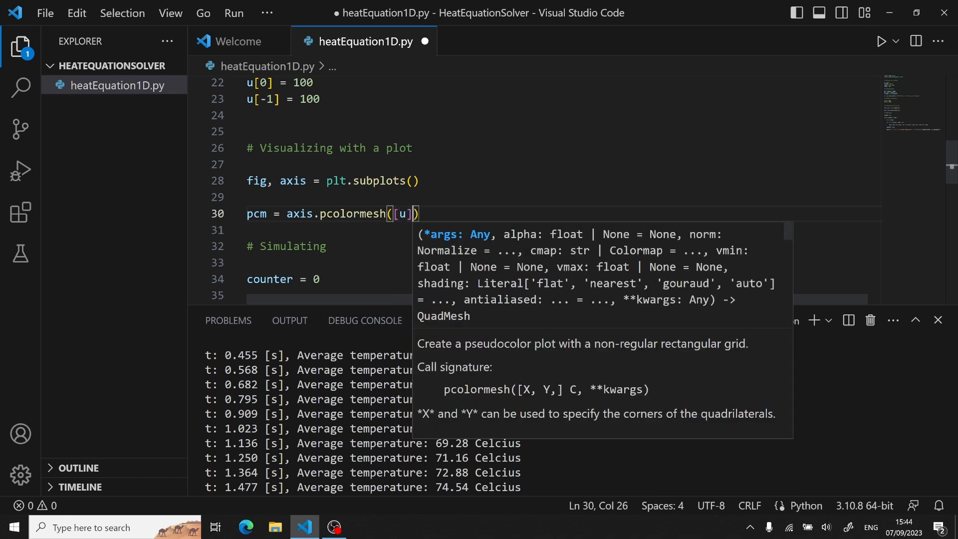
Colour the mesh with plt.cm.jet, vmin=0, vmax=100 and add plt.colorbar(pcm, ax=axis)
{"action": "type", "text": ","}
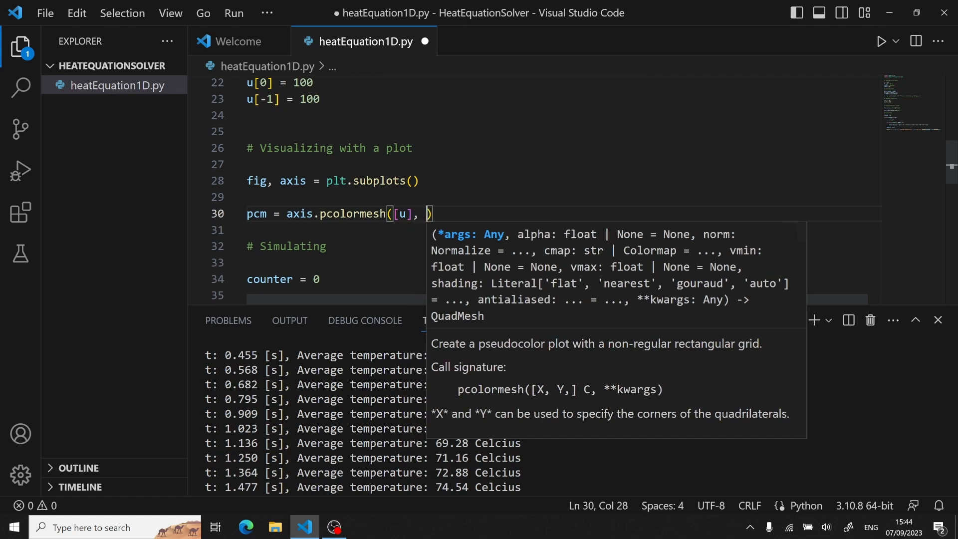
{"action": "type", "text": "cmap=plt.cm"}
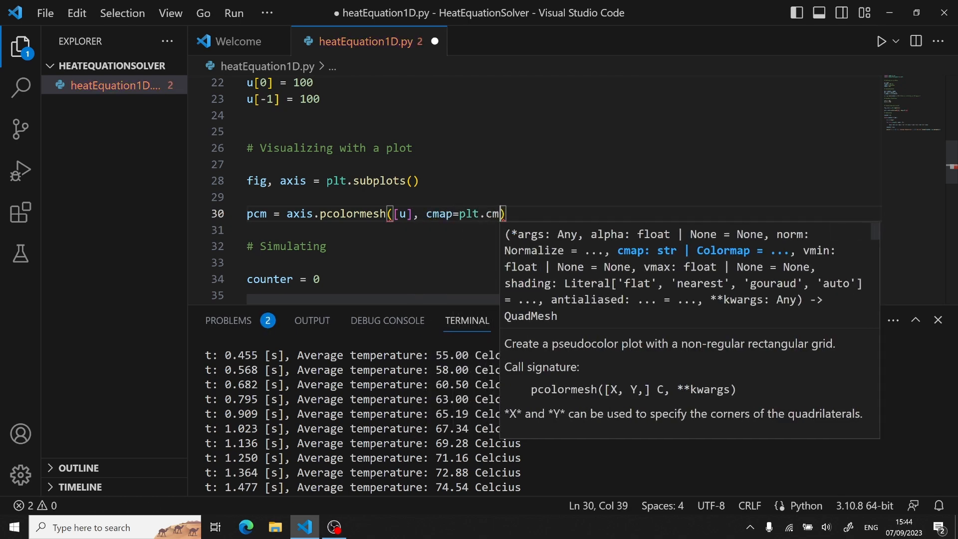
{"action": "type", "text": "jet,"}
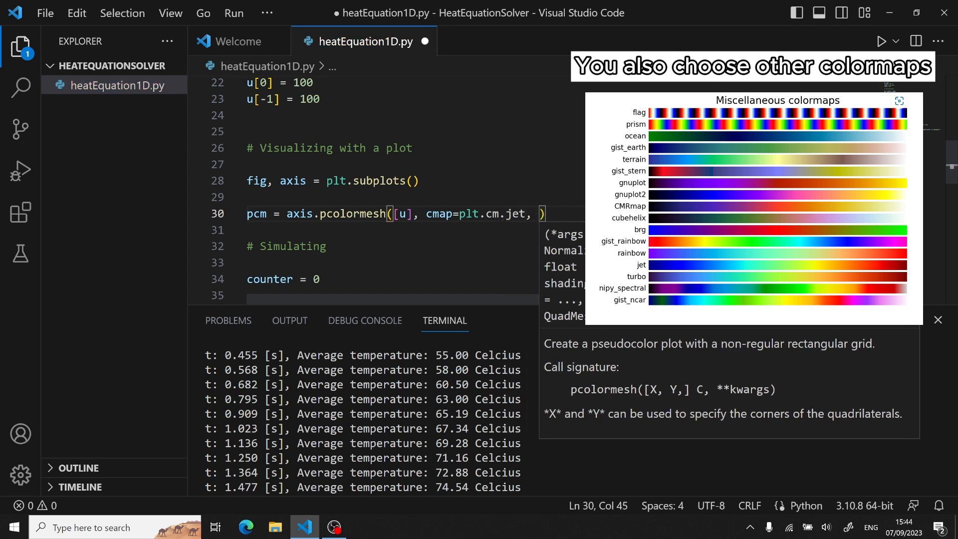
{"action": "type", "text": "vmin=0"}
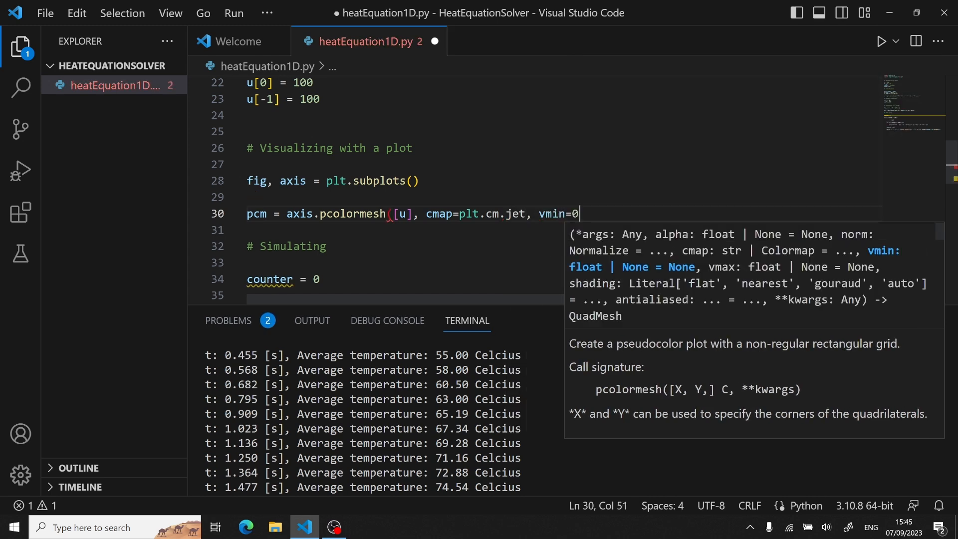
{"action": "type", "text": ", vmax=100"}
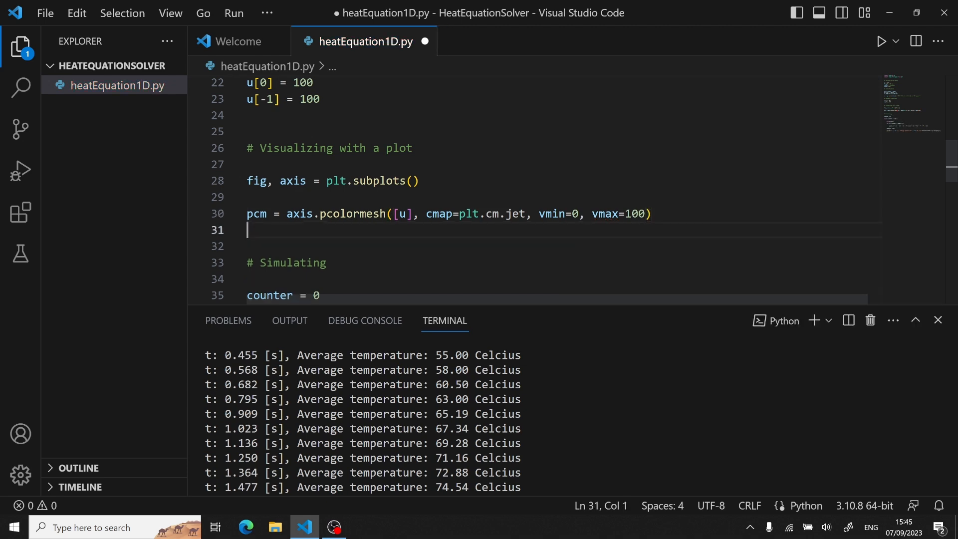
{"action": "type", "text": "plt.colorbar(pcm)"}
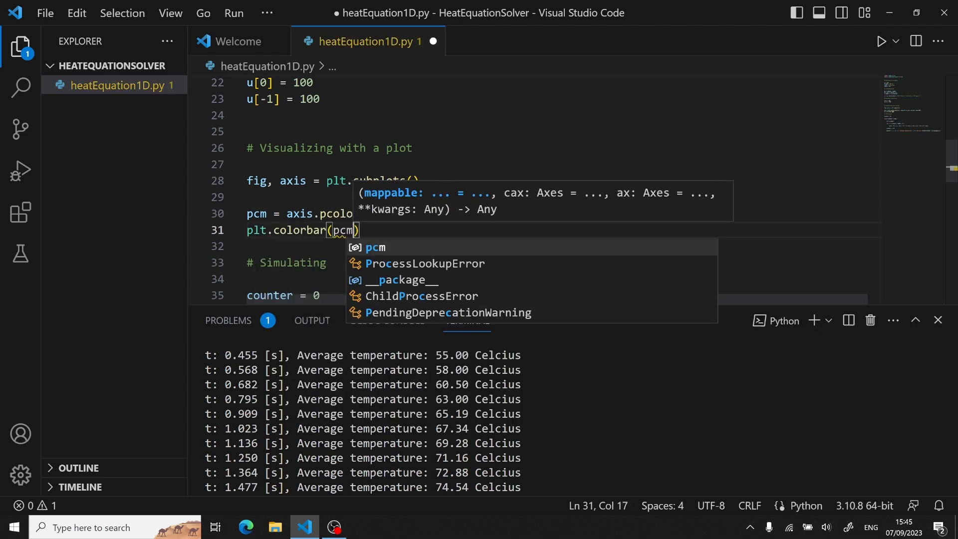
{"action": "type", "text": ", ax=axis"}
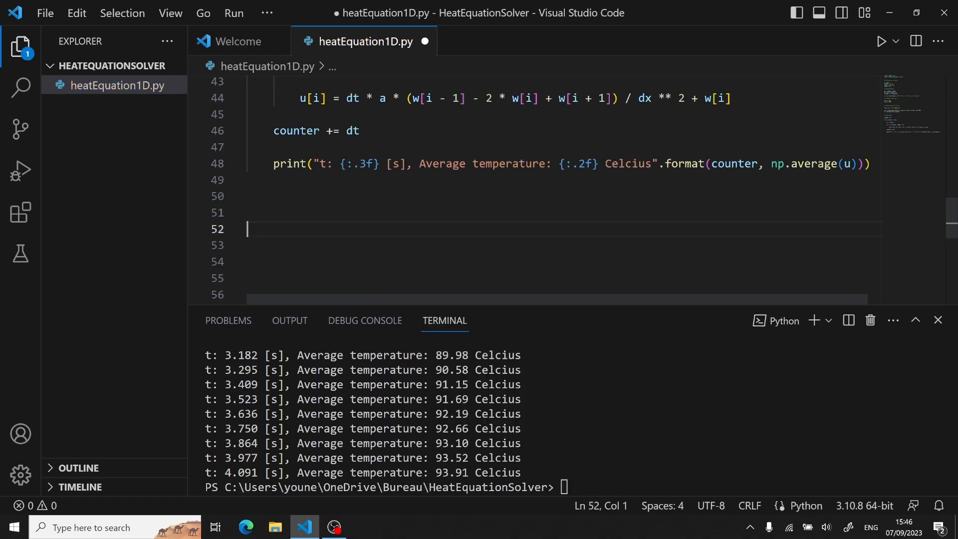
Add plt.show() at the end and pcm.set_array([u]) under '# Updating the plot' in the loop
{"action": "type", "text": "plt.show("}
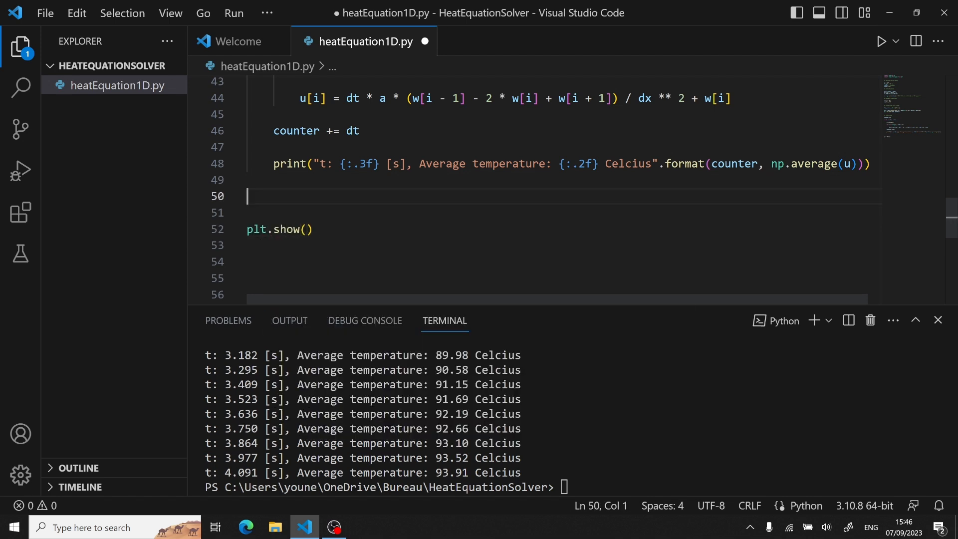
{"action": "type", "text": "# Upda"}
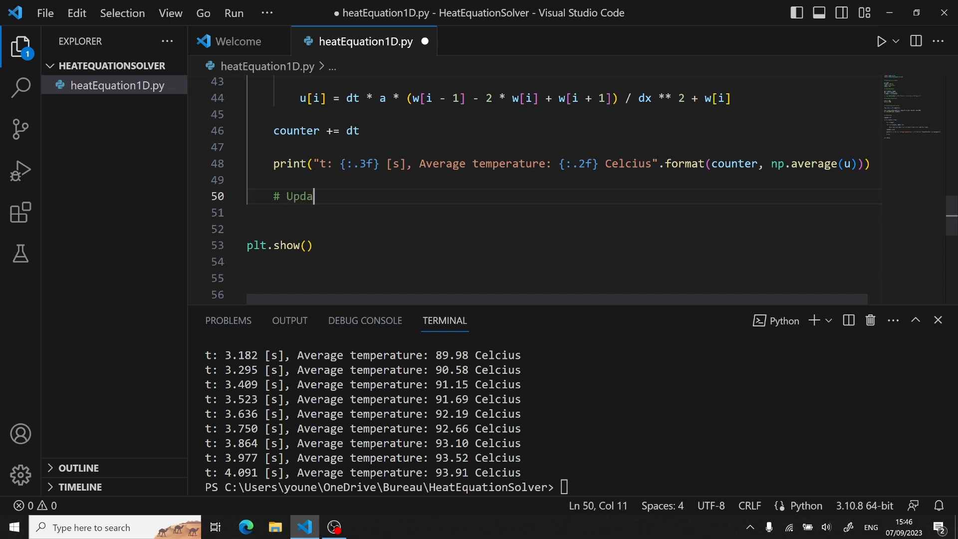
{"action": "type", "text": "ting the plot"}
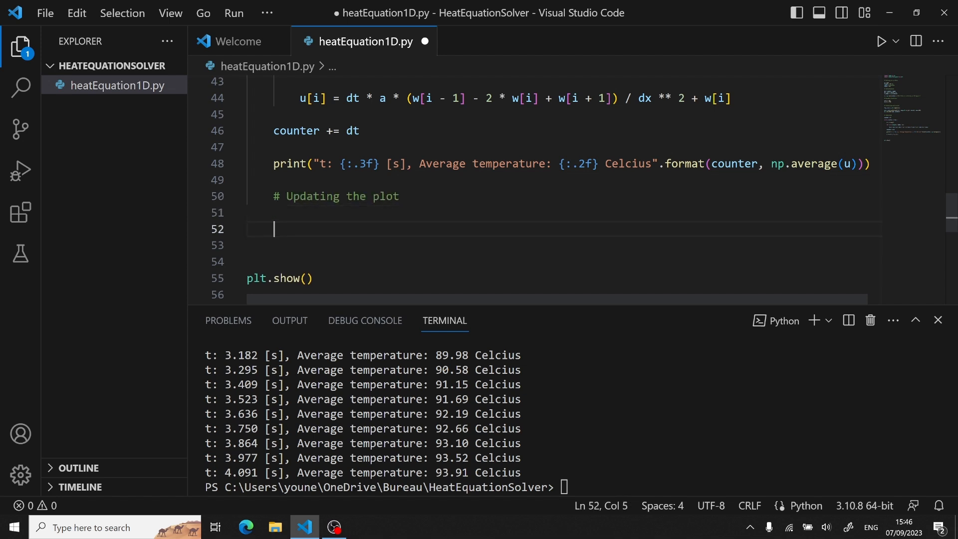
{"action": "type", "text": "pcm."}
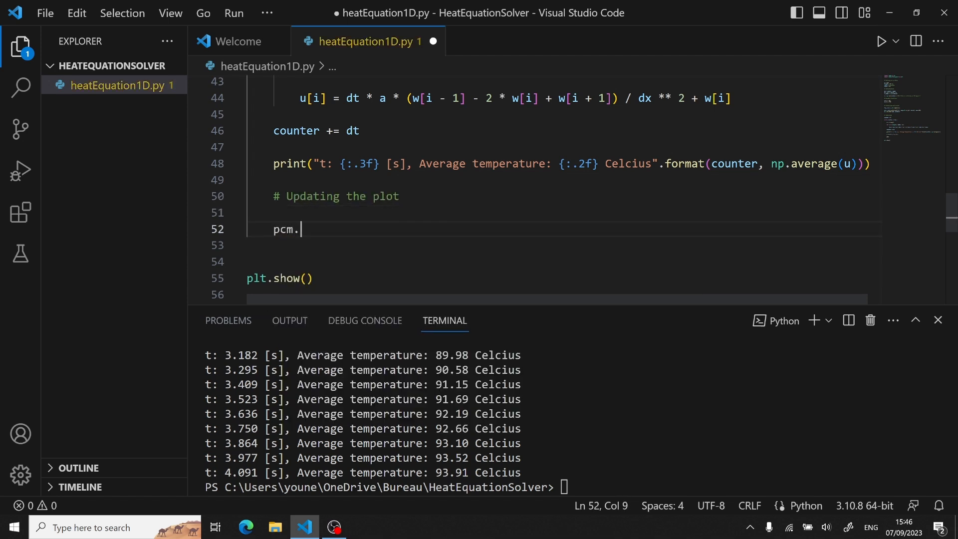
{"action": "type", "text": "set_array("}
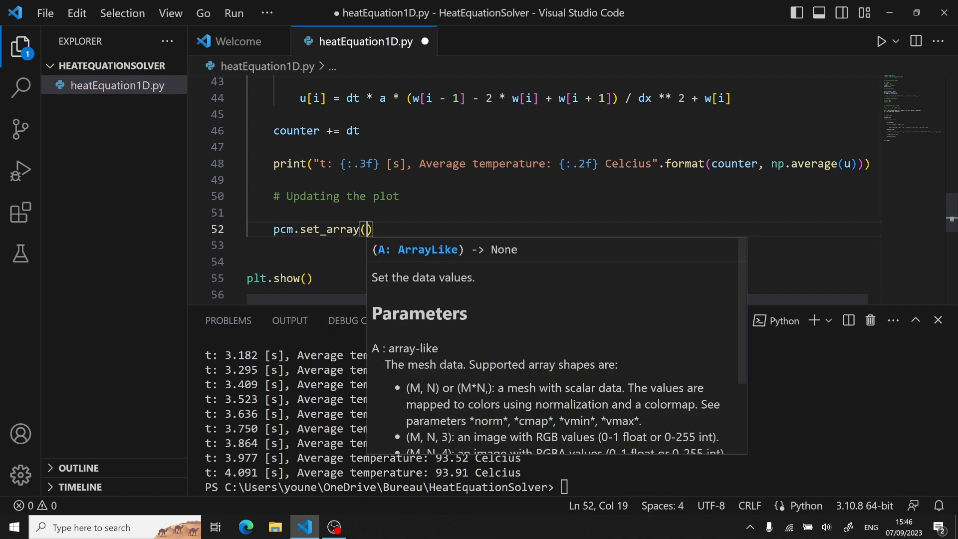
{"action": "type", "text": "[u]"}
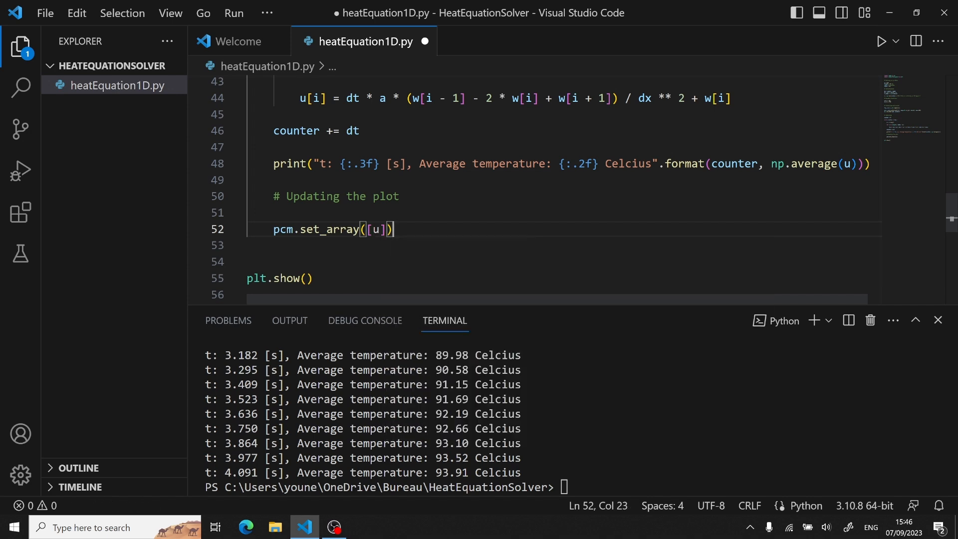
Pause 0.01 s each frame and set the axis title with the current time
{"action": "type", "text": "plt.pause"}
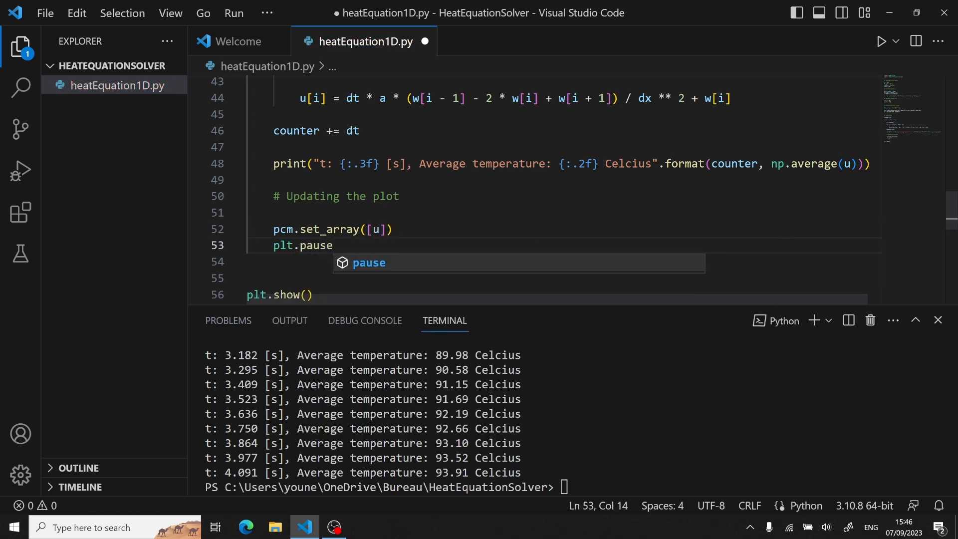
{"action": "type", "text": "(0.01)"}
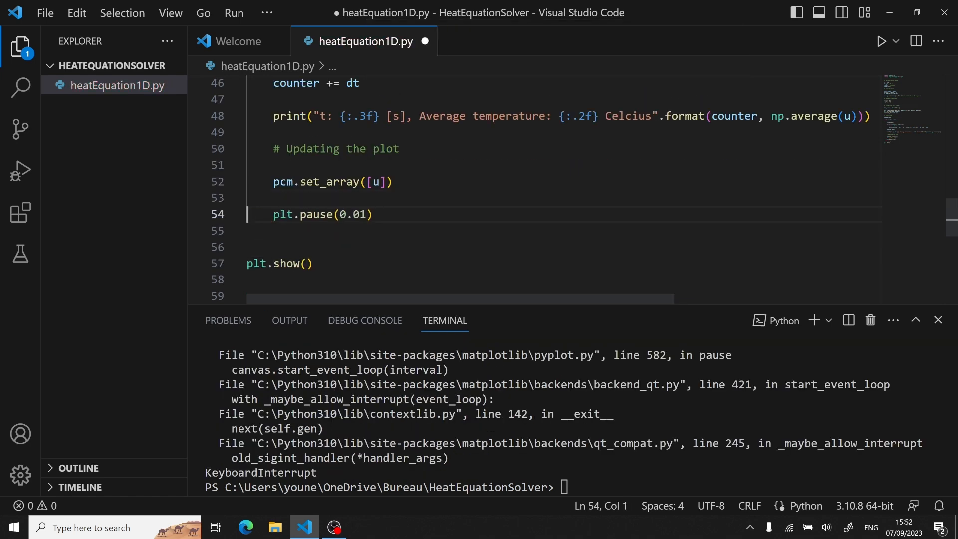
{"action": "type", "text": "axi"}
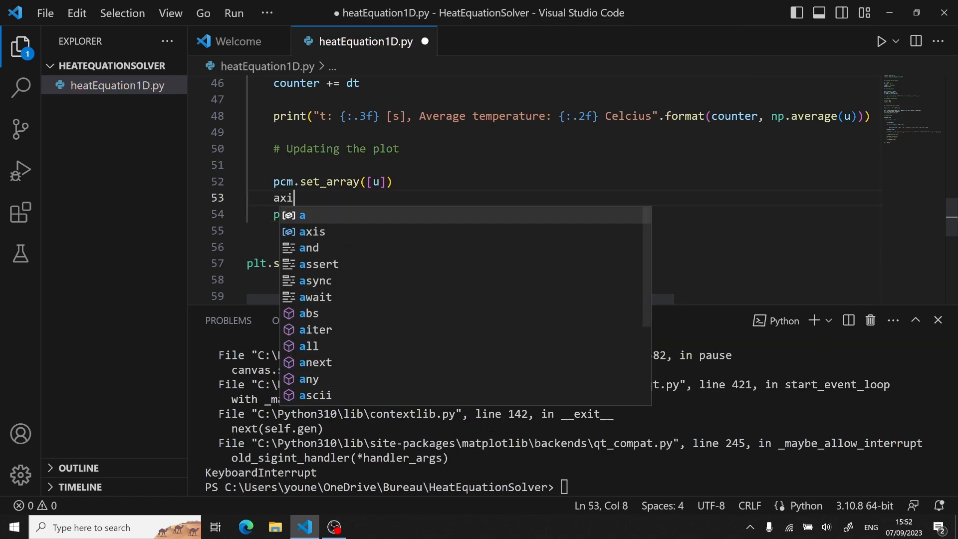
{"action": "type", "text": "s.set_title(\"Distribution at t: {:.3f} [s].\".format(counter"}
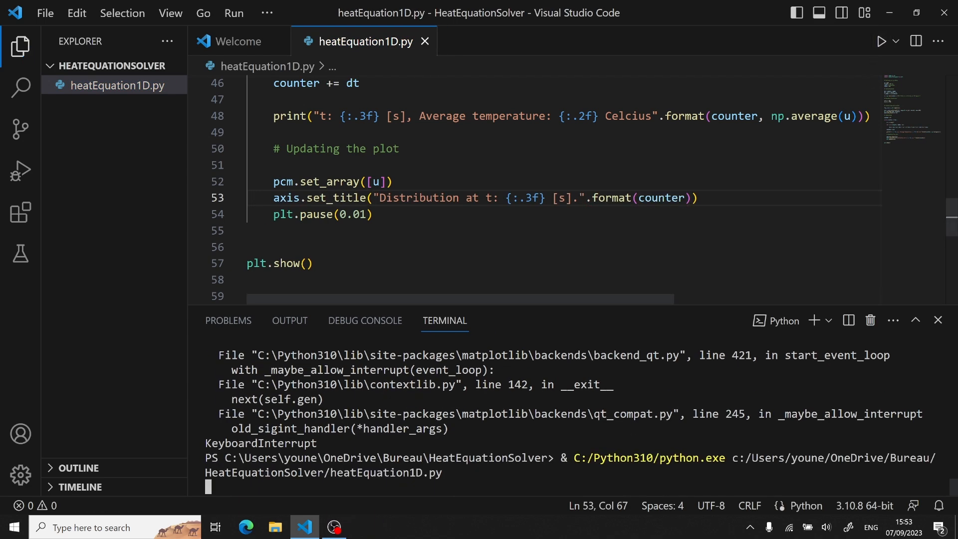
{"action": "left_click", "coordinate": [882, 41]}
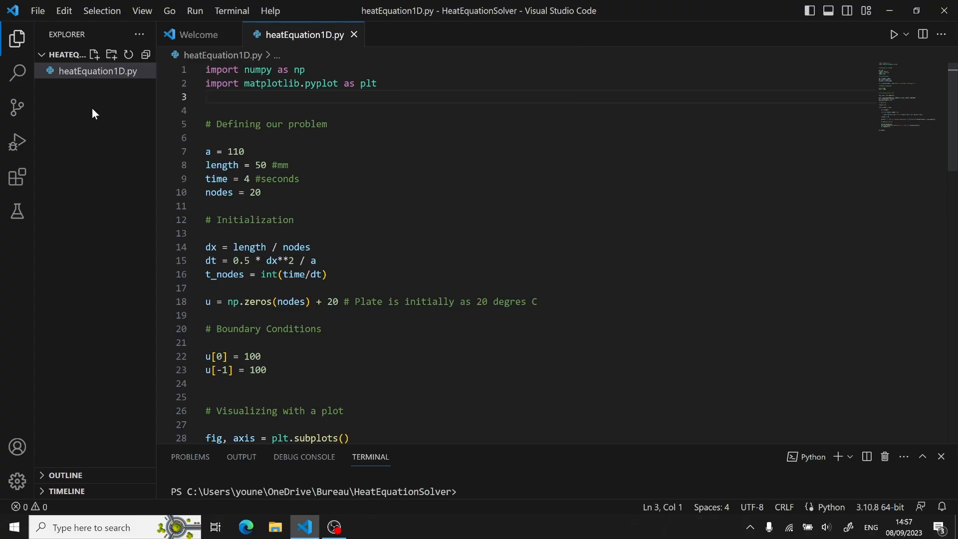
{"action": "left_click", "coordinate": [94, 55]}
{"action": "type", "text": "heatEquation2D.py"}
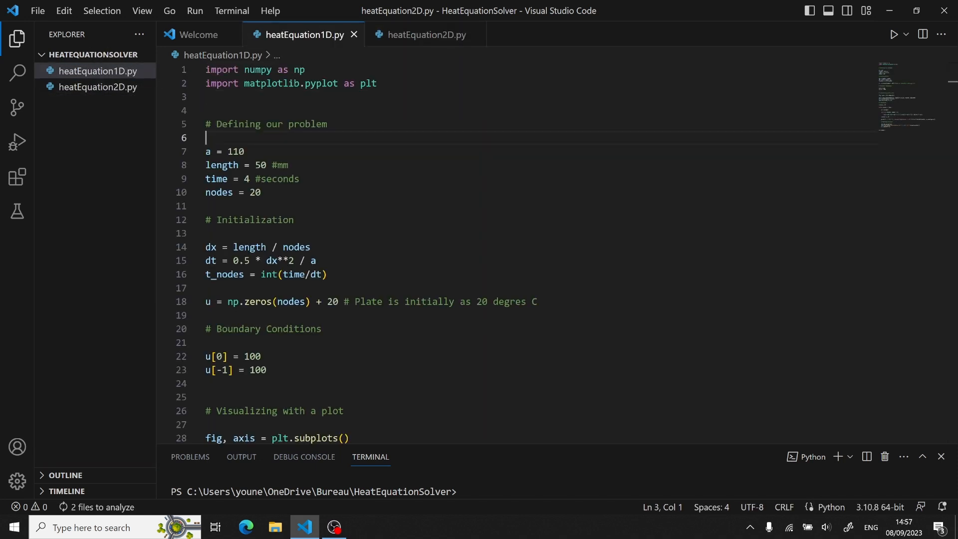
Copy the whole 1D script into heatEquation2D.py and add dy = length / nodes
{"action": "key", "text": "ctrl+a"}
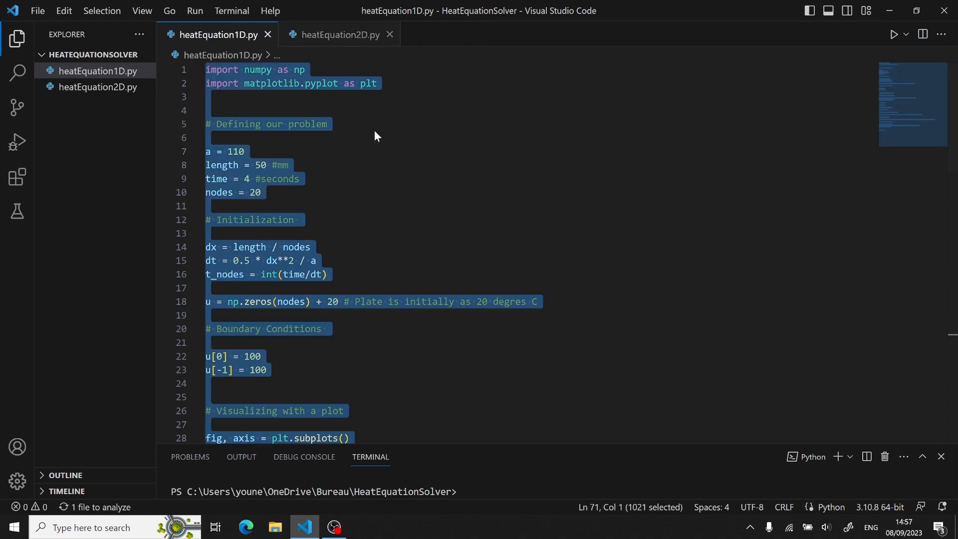
{"action": "left_click", "coordinate": [340, 34]}
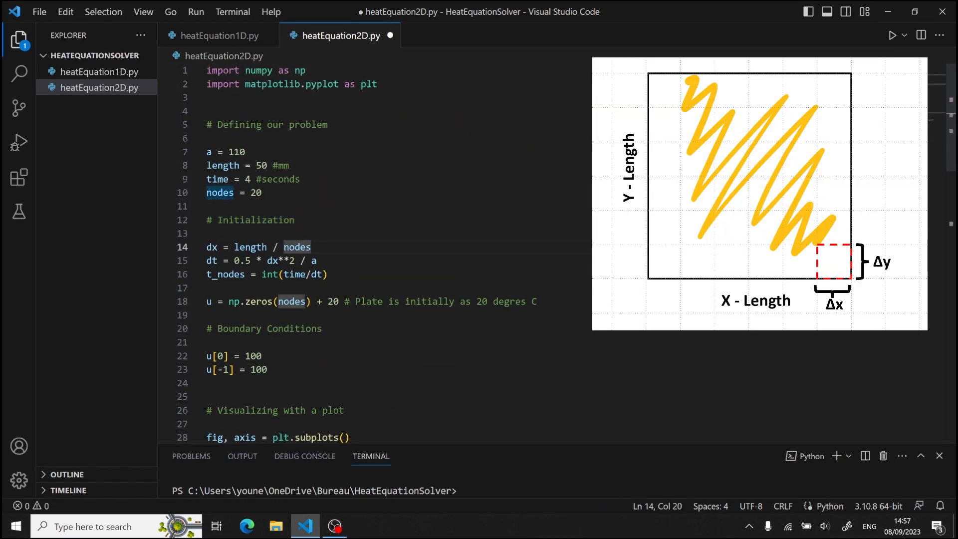
{"action": "type", "text": "d"}
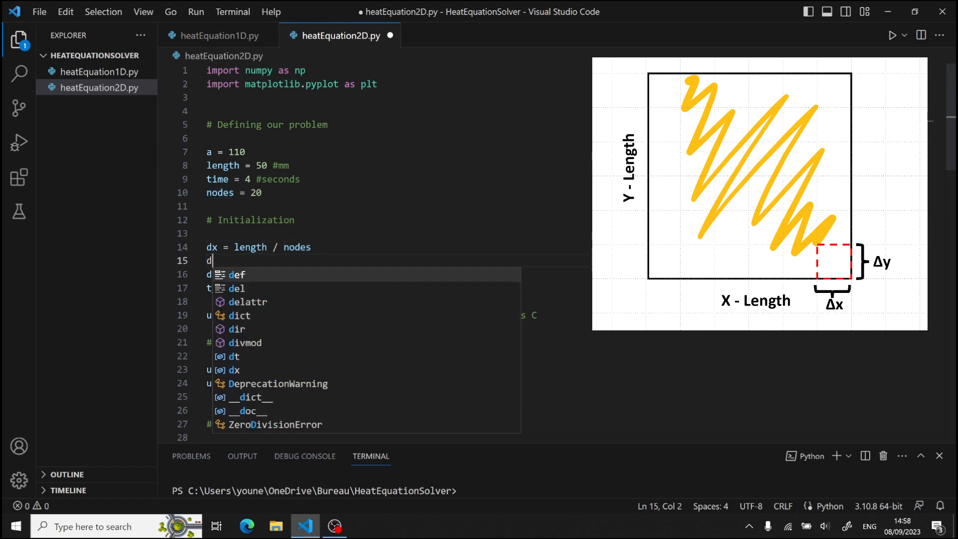
{"action": "type", "text": "y = length /"}
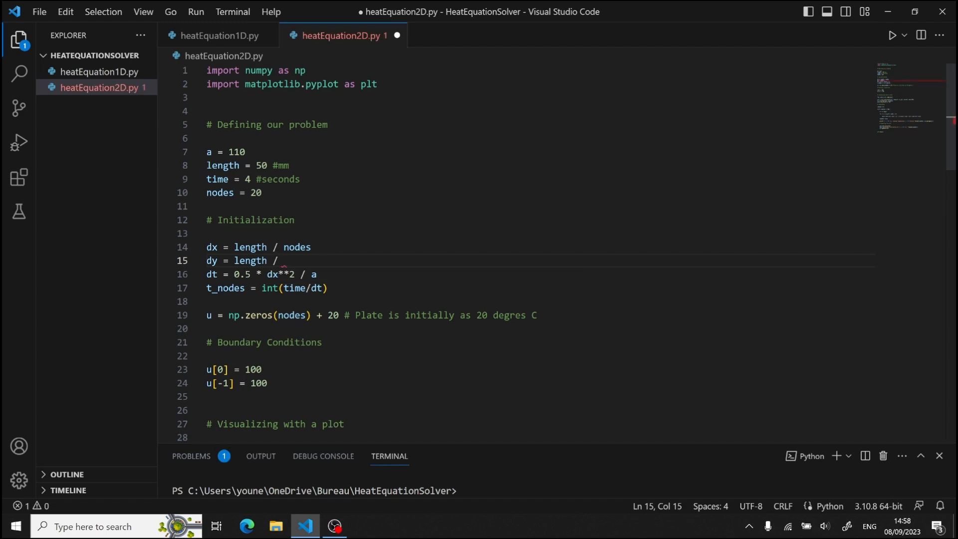
{"action": "type", "text": "nodes"}
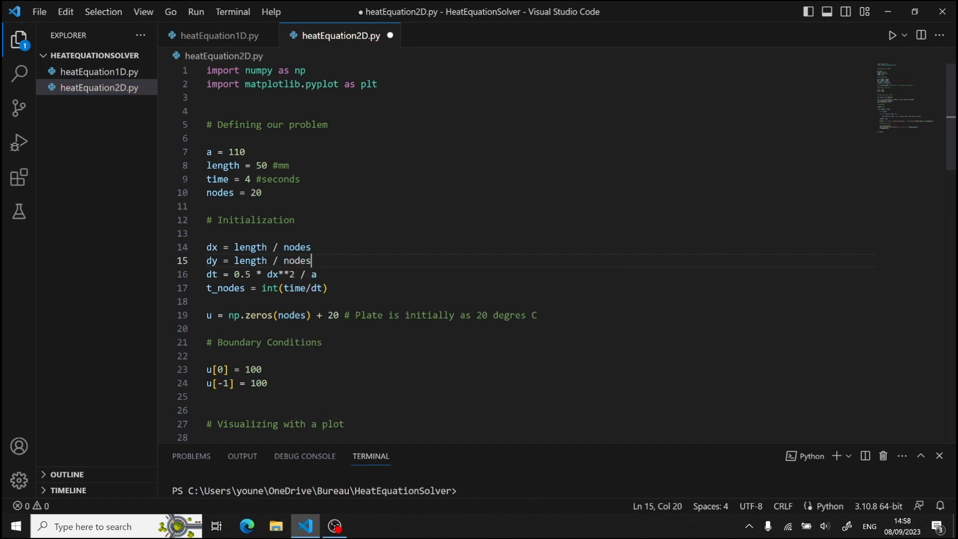
{"action": "key", "text": "enter"}
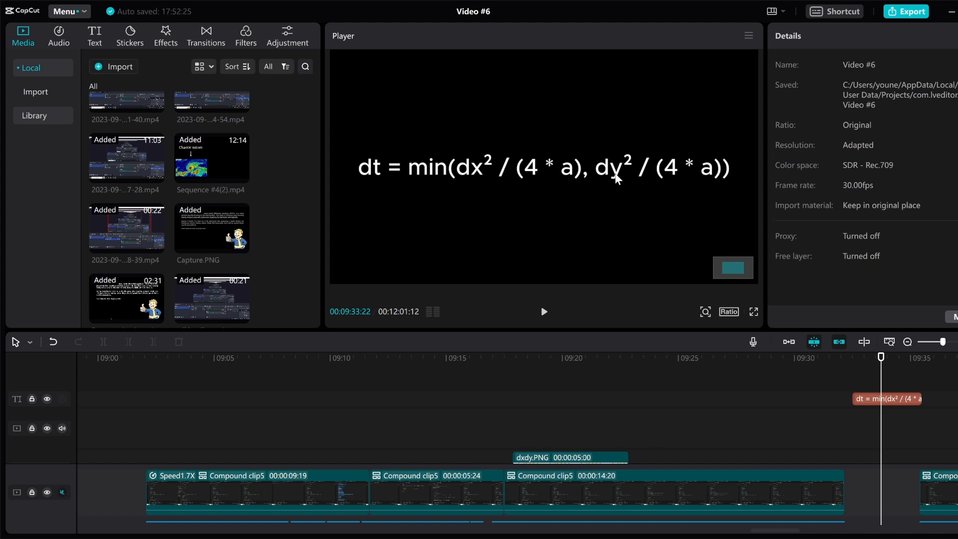
{"action": "mouse_move", "coordinate": [665, 190]}
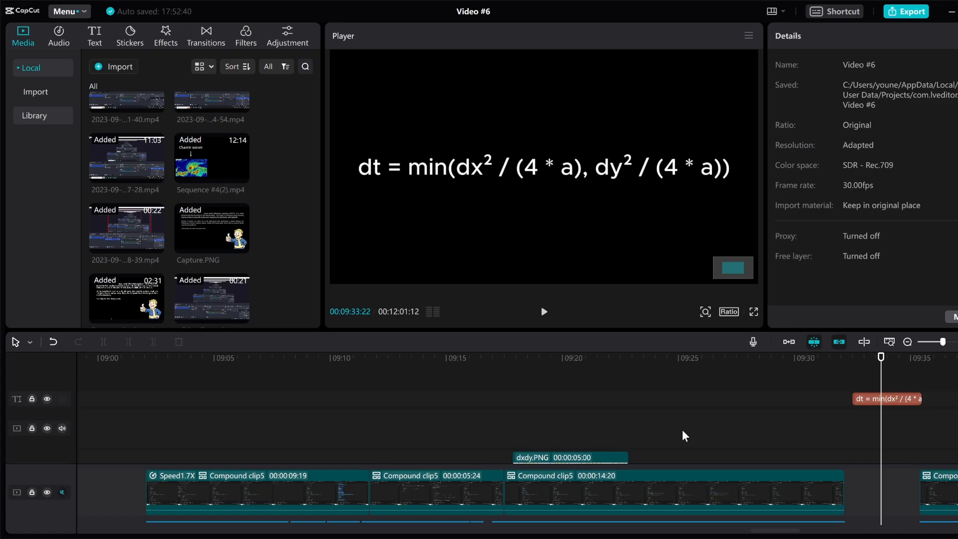
{"action": "left_click", "coordinate": [304, 527]}
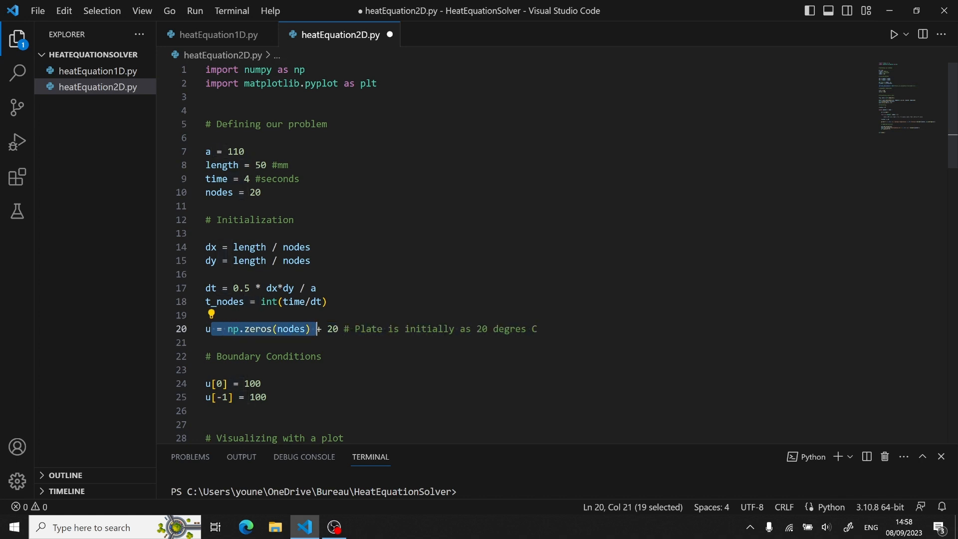
Make u a nodes×nodes zeros grid and begin for j in range(1, nodes - 1) inside the i loop
{"action": "double_click", "coordinate": [293, 328]}
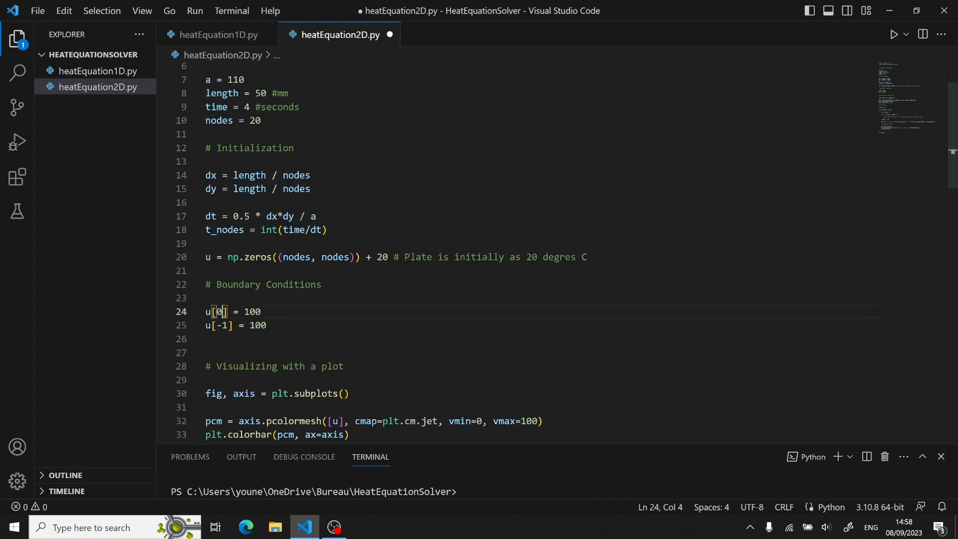
{"action": "type", "text": ", :"}
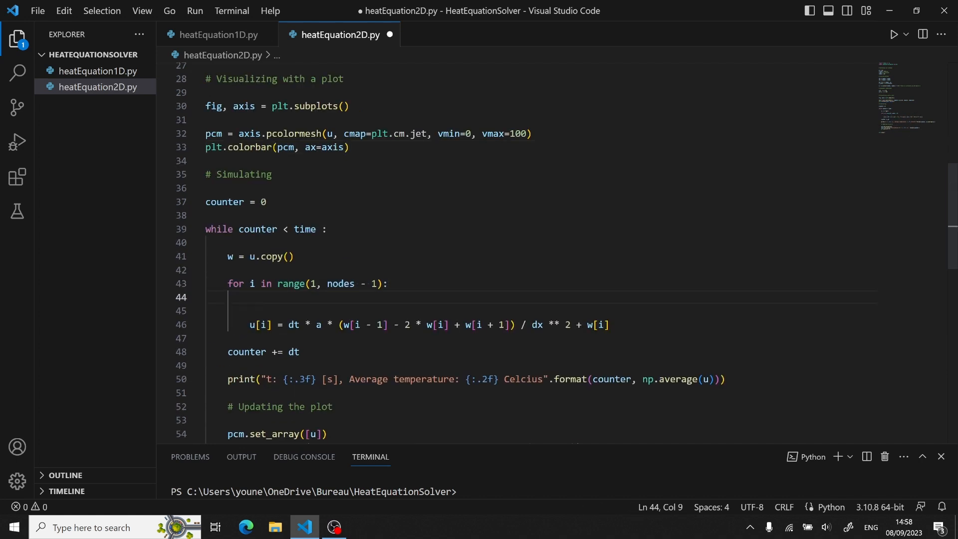
{"action": "type", "text": "for j in range(1, no"}
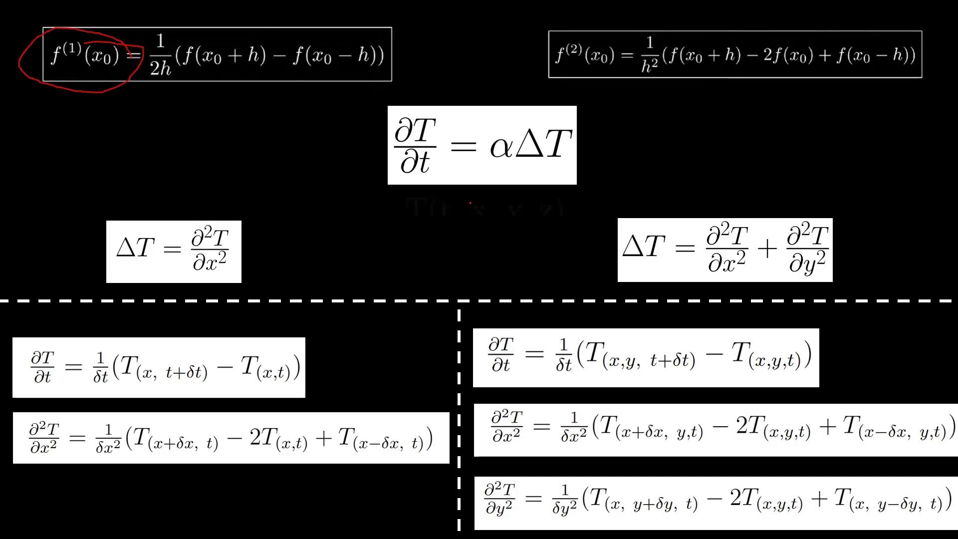
Circle the first and second x-derivative terms and link them to the 1D time-derivative and Laplacian formulas
{"action": "left_click_drag", "start_coordinate": [568, 73], "coordinate": [617, 67]}
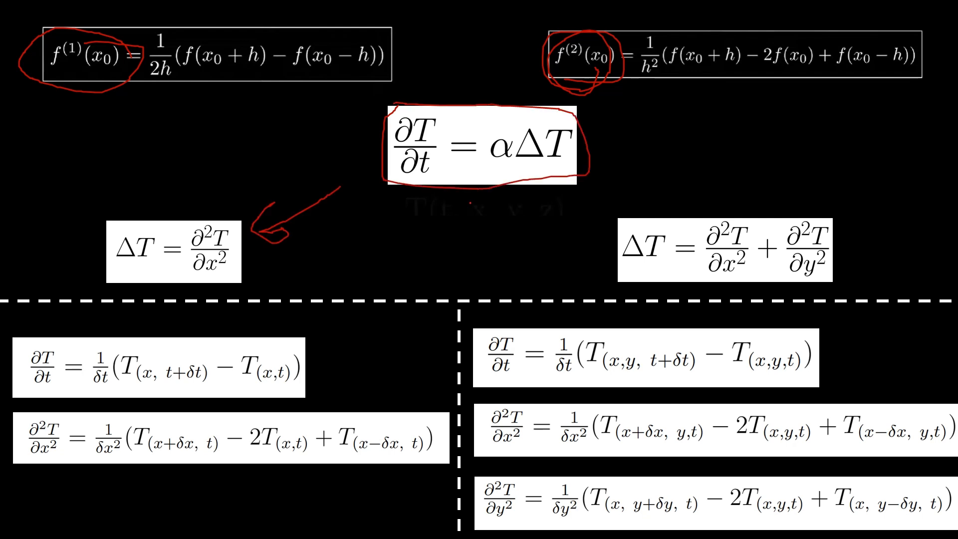
{"action": "left_click_drag", "start_coordinate": [190, 220], "coordinate": [214, 281]}
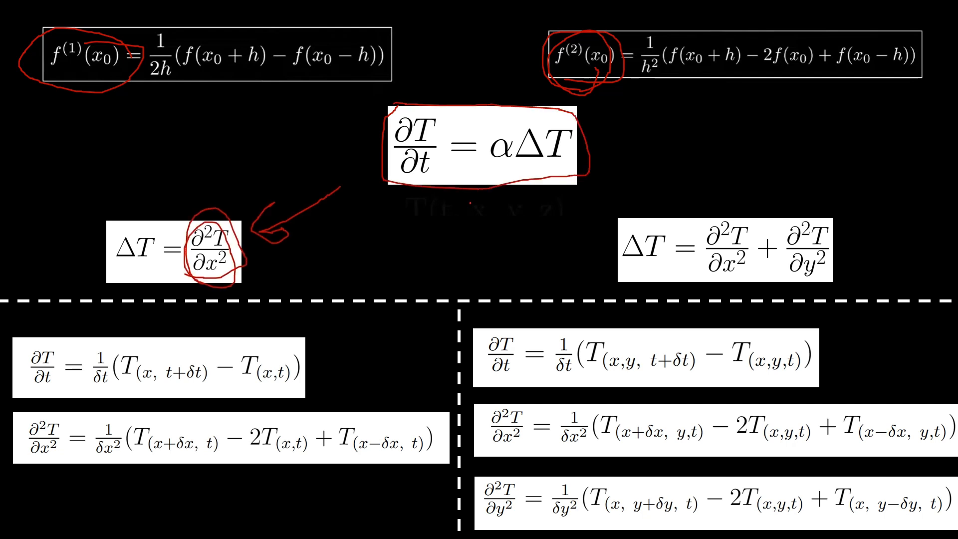
{"action": "left_click_drag", "start_coordinate": [183, 226], "coordinate": [220, 281]}
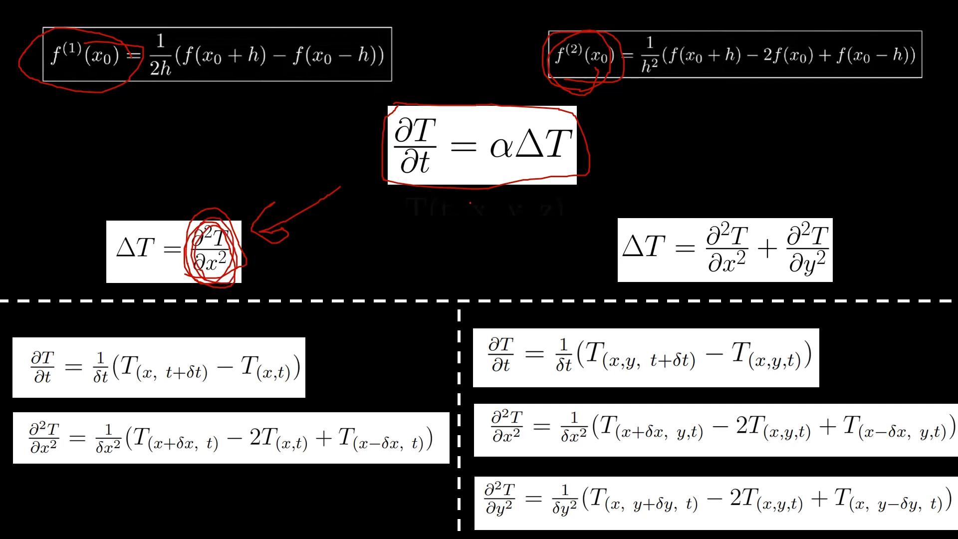
{"action": "left_click_drag", "start_coordinate": [25, 390], "coordinate": [226, 392]}
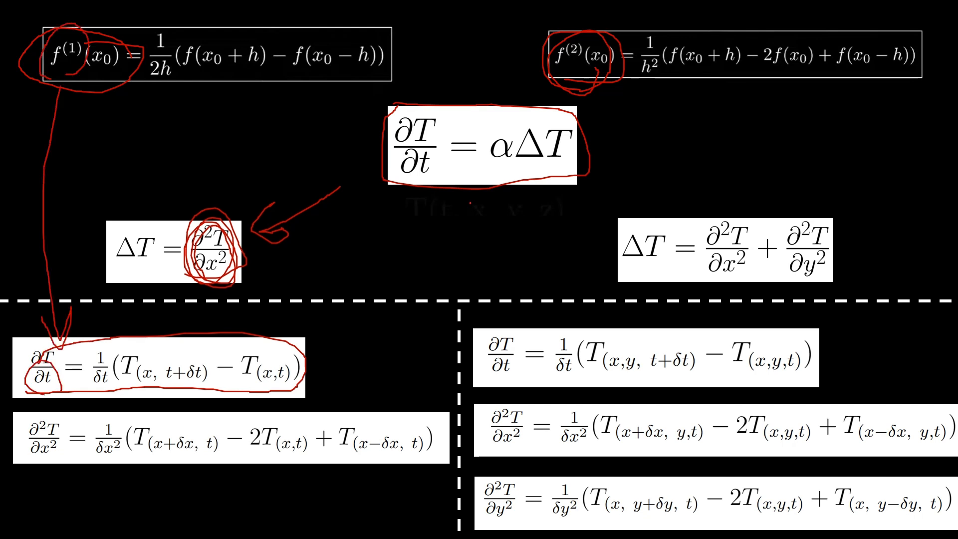
{"action": "left_click_drag", "start_coordinate": [547, 90], "coordinate": [614, 87]}
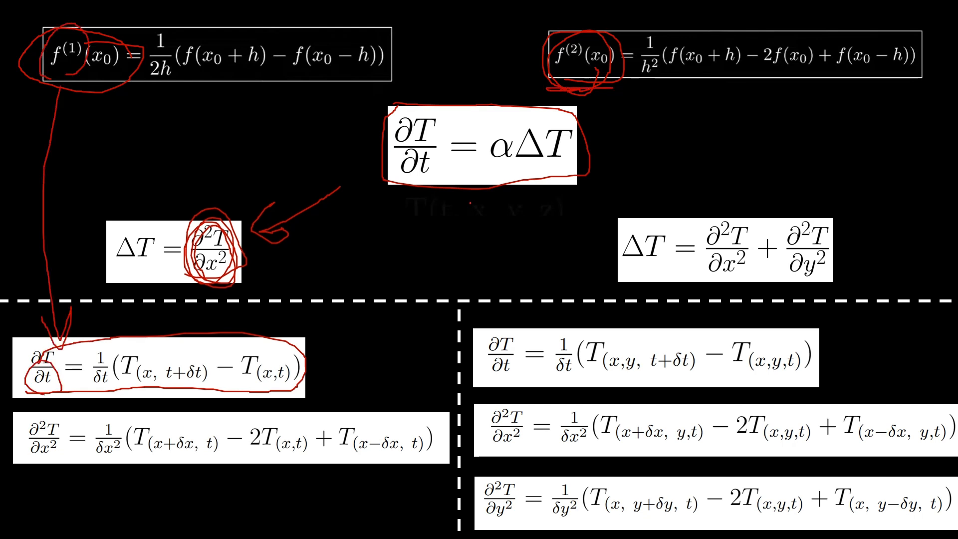
{"action": "left_click_drag", "start_coordinate": [12, 422], "coordinate": [61, 464]}
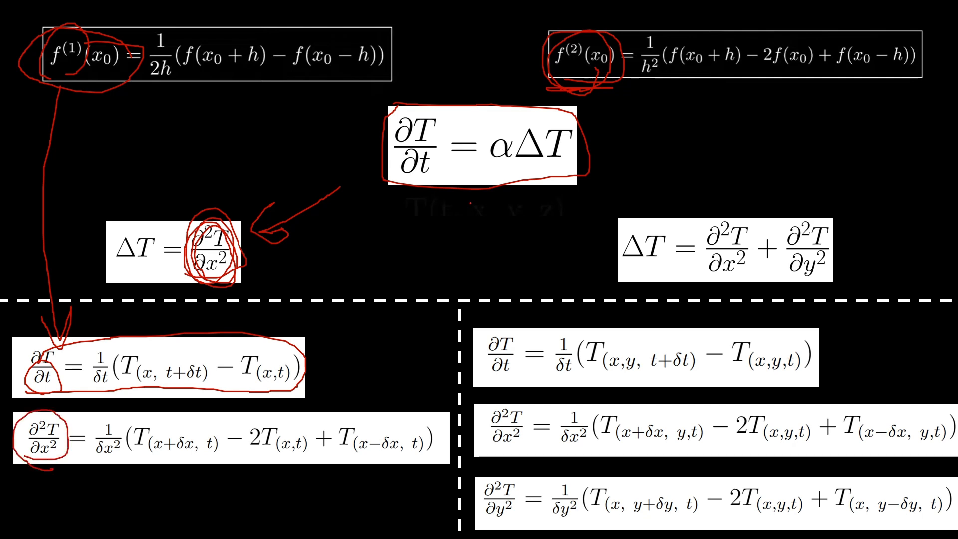
Draw arrows from the 1D formulas to the 2D Laplacian, marking the x±δx and y±δy neighbour terms
{"action": "left_click_drag", "start_coordinate": [590, 169], "coordinate": [644, 205]}
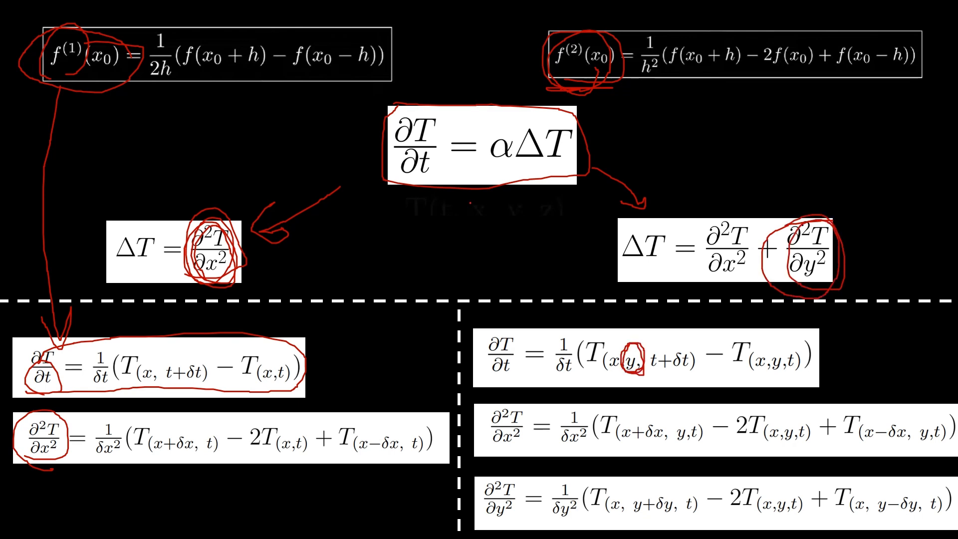
{"action": "left_click_drag", "start_coordinate": [323, 378], "coordinate": [464, 367]}
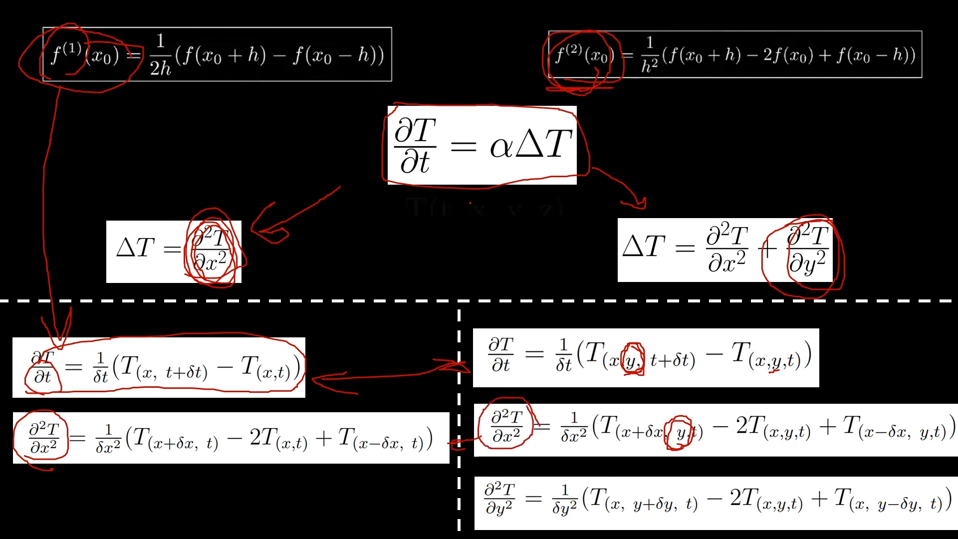
{"action": "left_click_drag", "start_coordinate": [602, 443], "coordinate": [669, 431]}
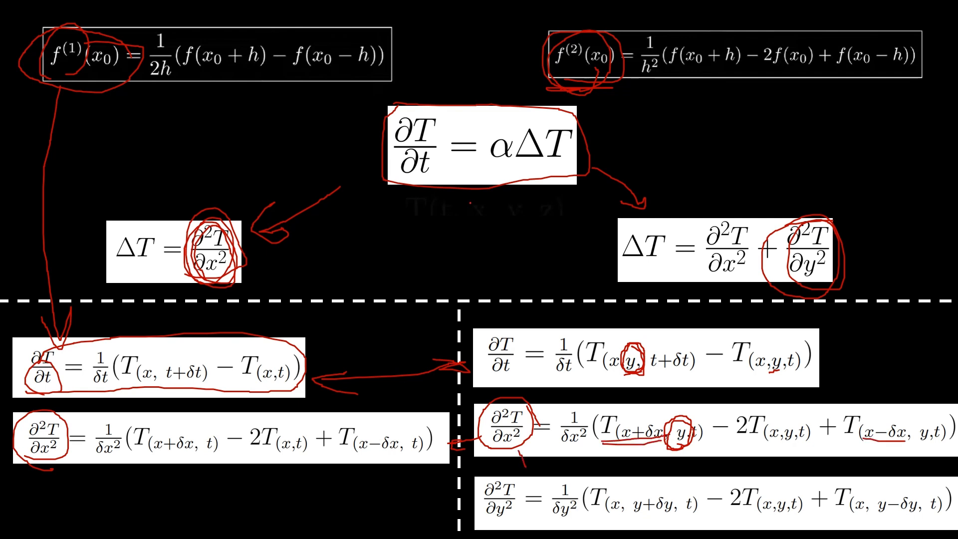
{"action": "left_click_drag", "start_coordinate": [522, 461], "coordinate": [525, 486]}
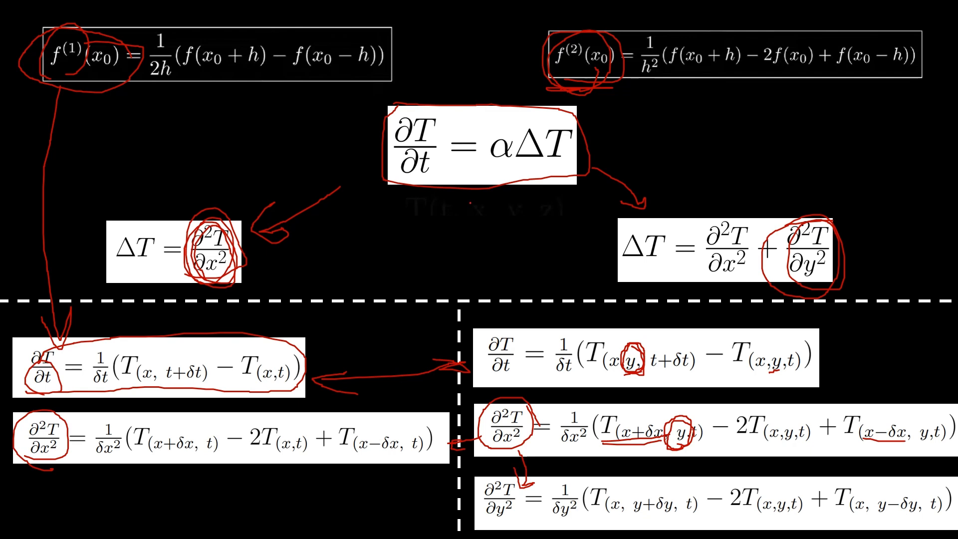
{"action": "left_click_drag", "start_coordinate": [623, 501], "coordinate": [678, 514]}
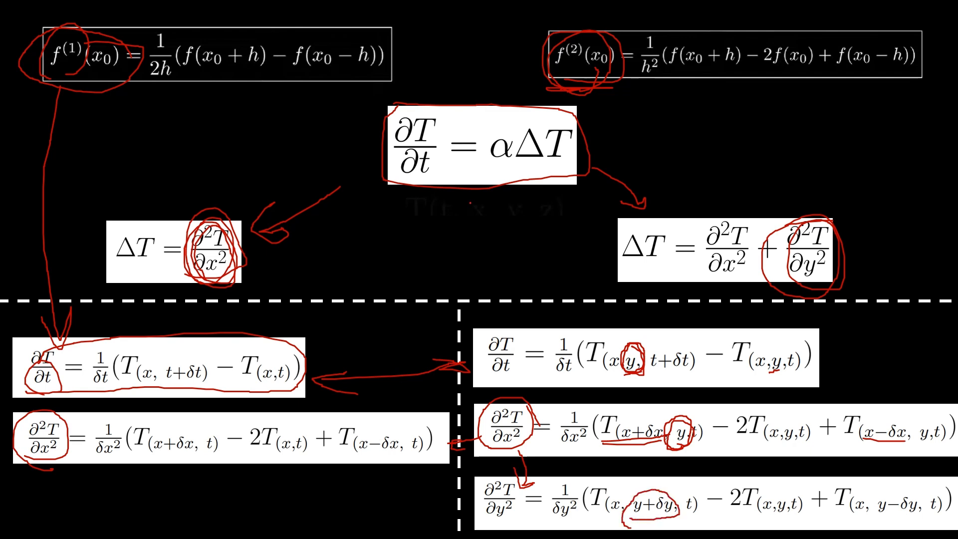
{"action": "left_click_drag", "start_coordinate": [886, 495], "coordinate": [929, 526]}
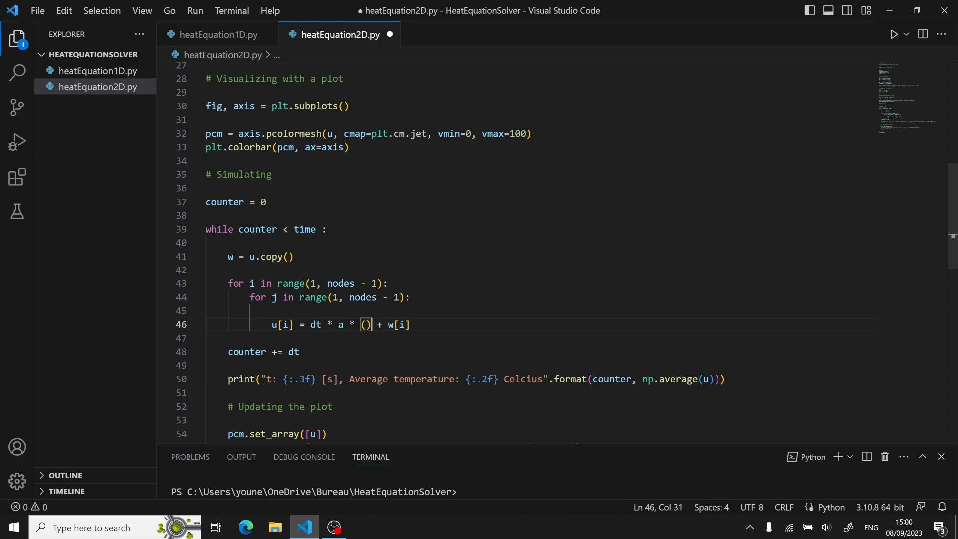
Update u[i, j] from dd_ux + dd_uy and write the central-difference formula starting with w[i-1, j] - 2*w
{"action": "type", "text": ", j"}
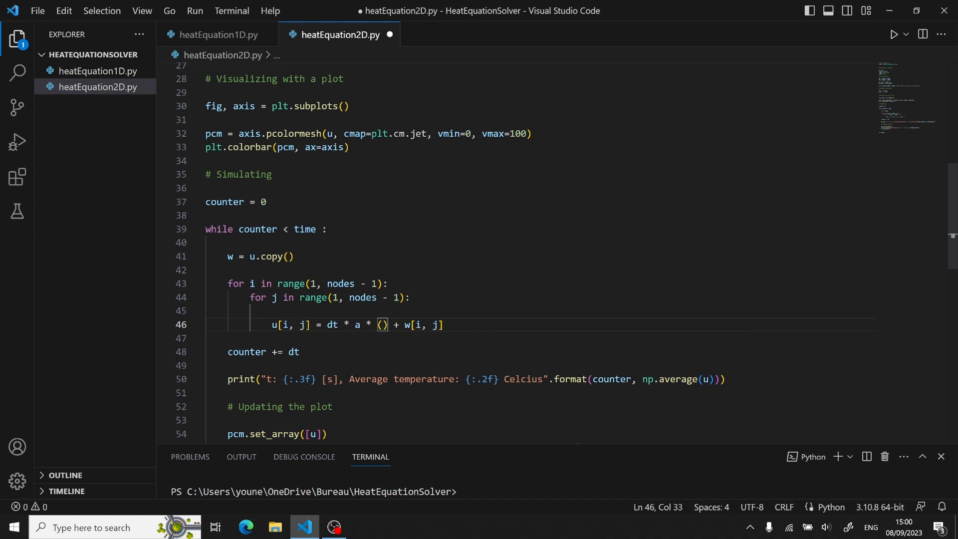
{"action": "type", "text": "dd_ux +"}
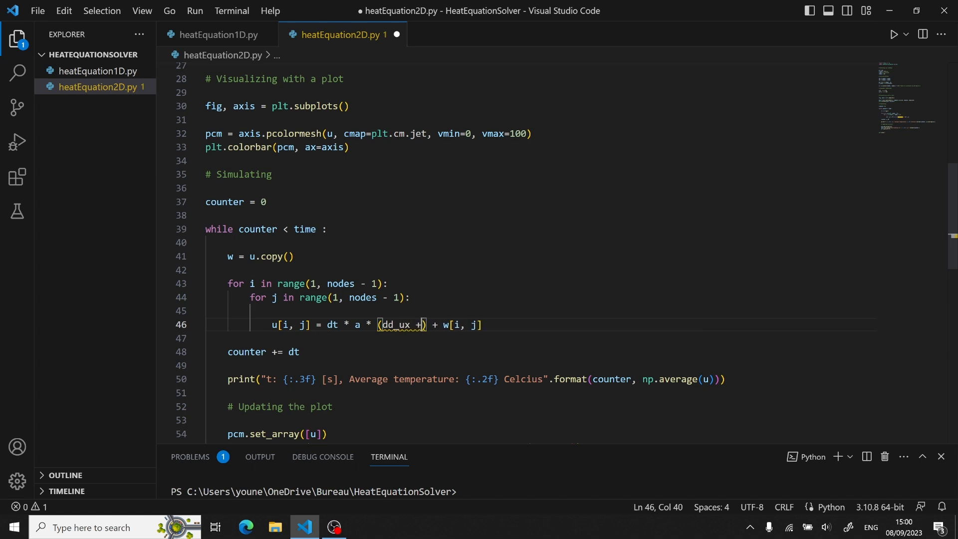
{"action": "type", "text": "dd_uy"}
{"action": "type", "text": "dd_ux ="}
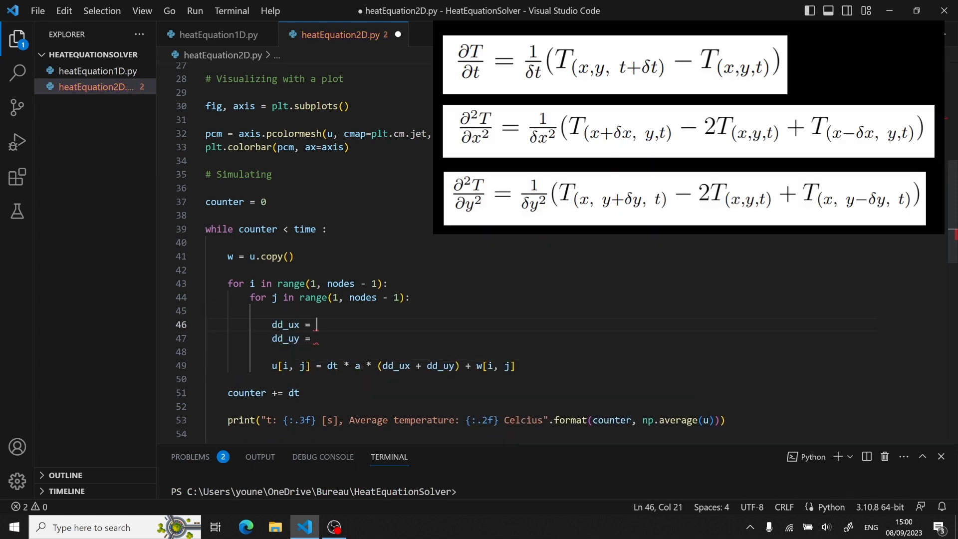
{"action": "type", "text": "(w[i-1, j] - 2*w[i, j] + w[i+1, j])/dx**2"}
{"action": "left_click", "coordinate": [409, 338]}
{"action": "type", "text": " (w[i, j-1] - 2*w[i, j] + w[i, j+1])/dy**2"}
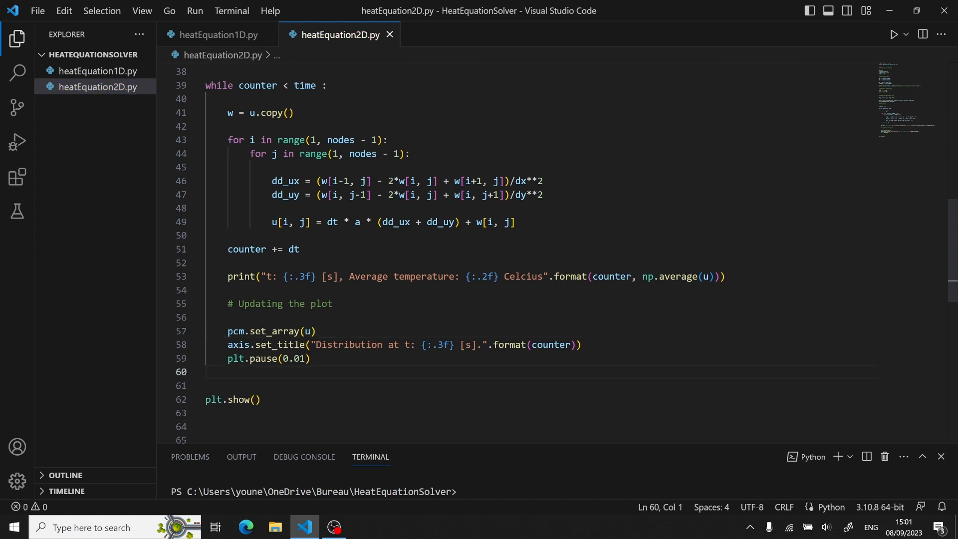
{"action": "scroll", "scroll_direction": "up", "scroll_amount": 3}
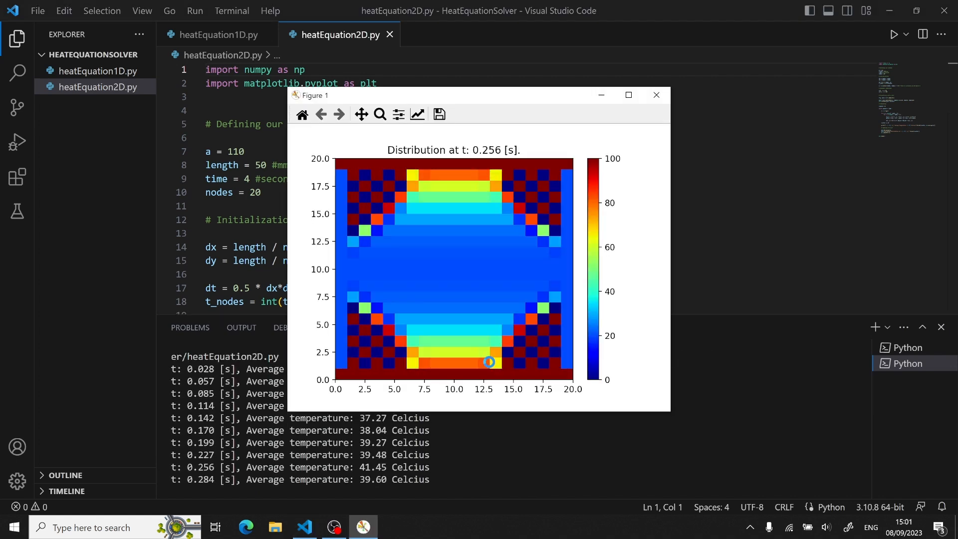
Close the unstable checkerboard figure, rerun with 30 nodes and dt = 0.2*dx*dy/a, then close the converged figure
{"action": "left_click", "coordinate": [655, 94]}
{"action": "type", "text": "3"}
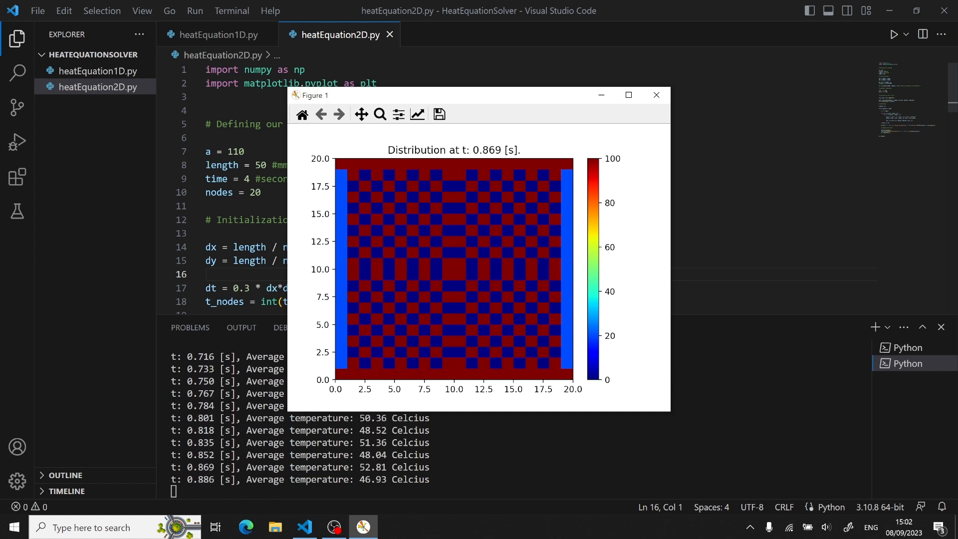
{"action": "left_click", "coordinate": [656, 94]}
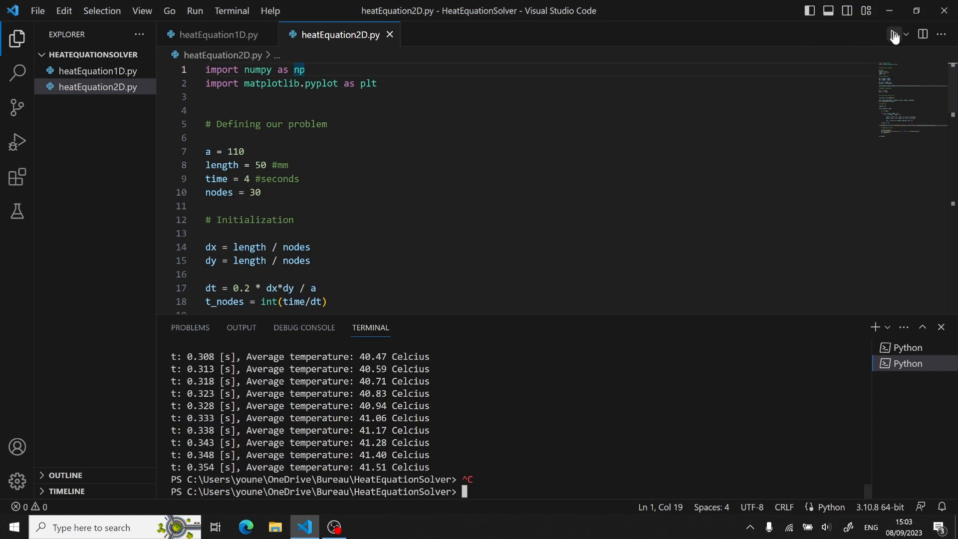
{"action": "left_click", "coordinate": [892, 34]}
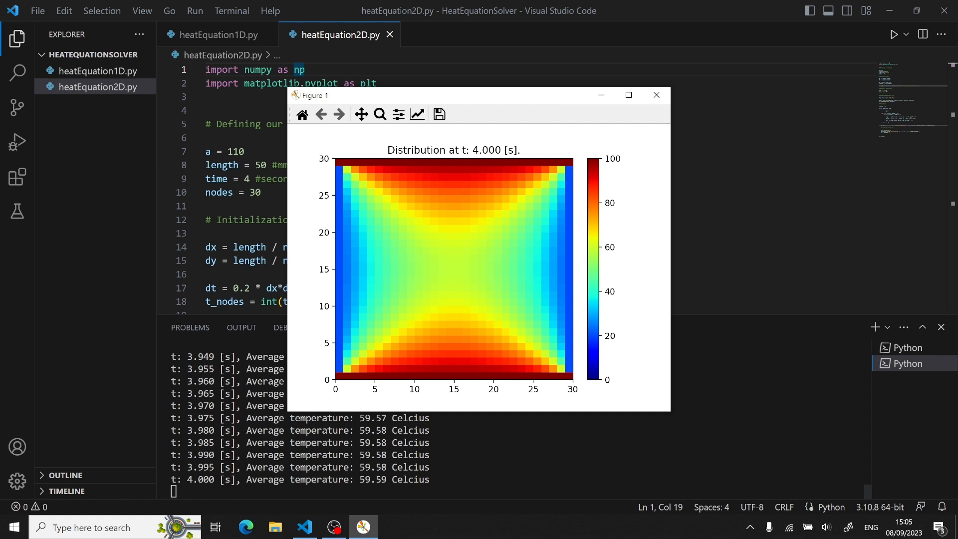
{"action": "left_click", "coordinate": [656, 94]}
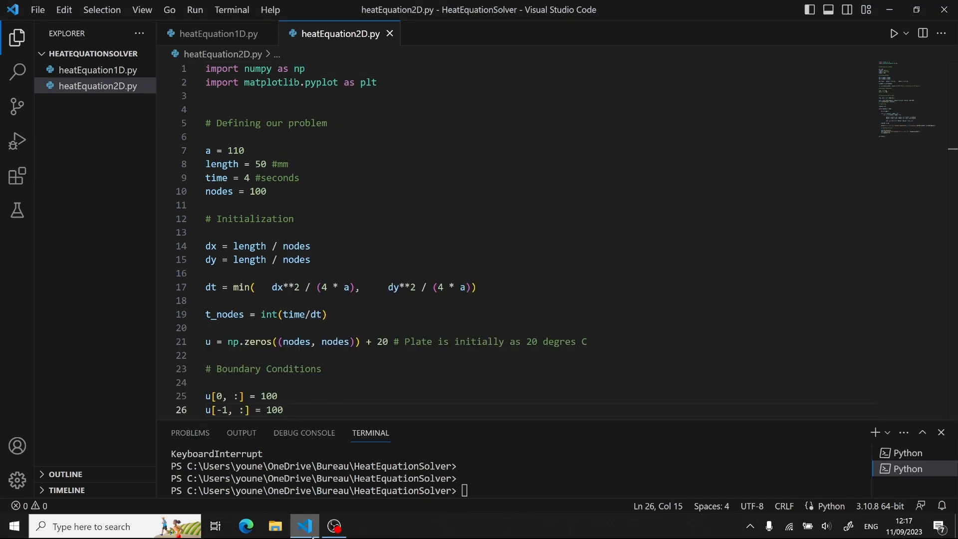
Set nodes = 40 with u[0, :] and u[:, -1] at 100 and the other edges at 0, then run the simulation
{"action": "left_click", "coordinate": [266, 191]}
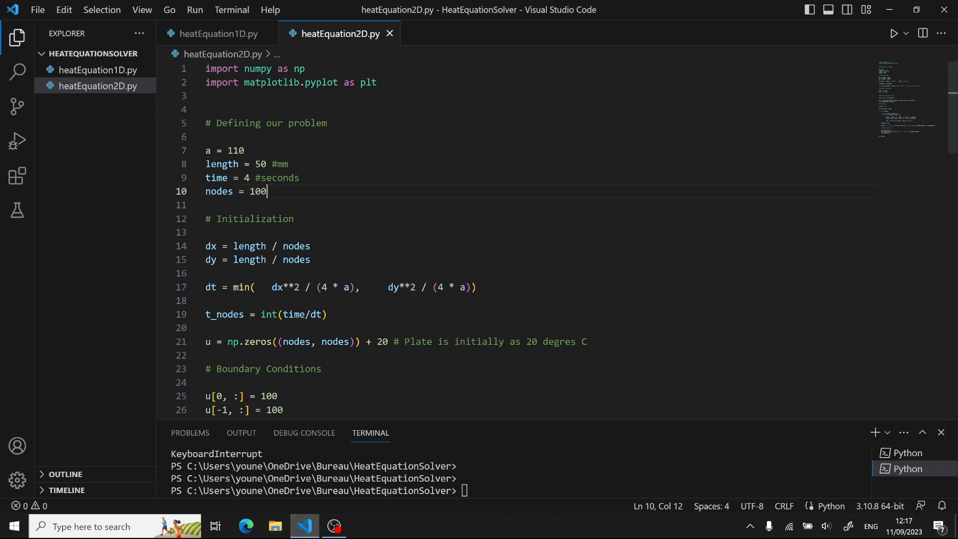
{"action": "triple_click", "coordinate": [235, 191]}
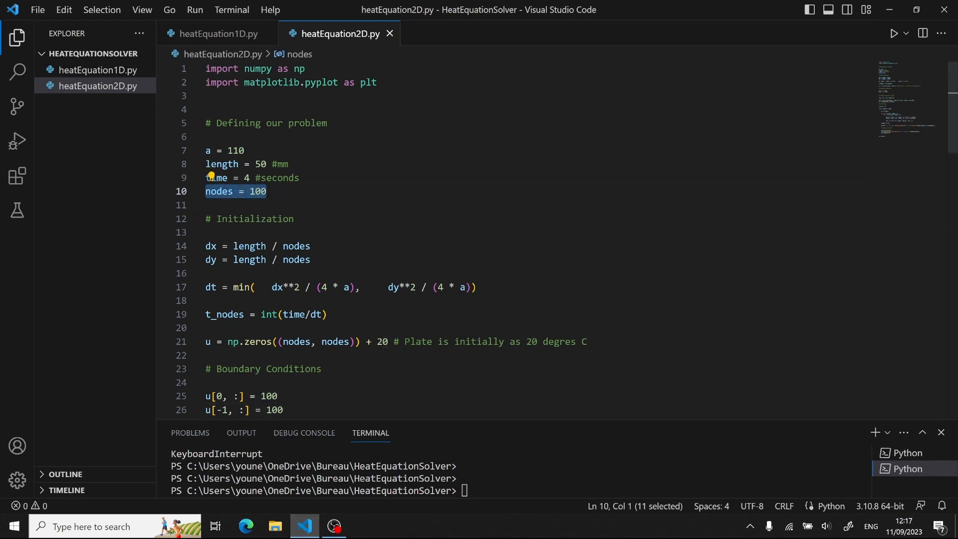
{"action": "scroll", "scroll_direction": "down", "scroll_amount": 3}
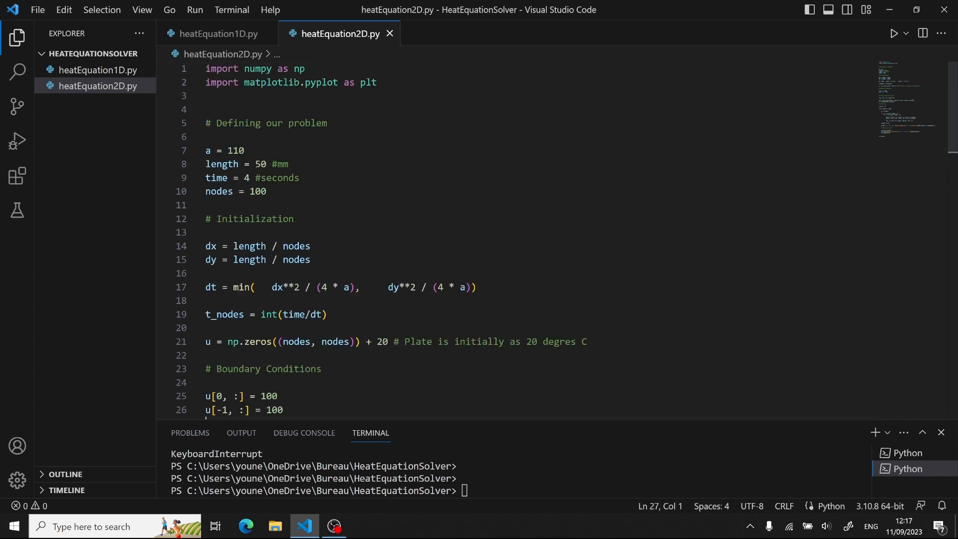
{"action": "left_click", "coordinate": [891, 33]}
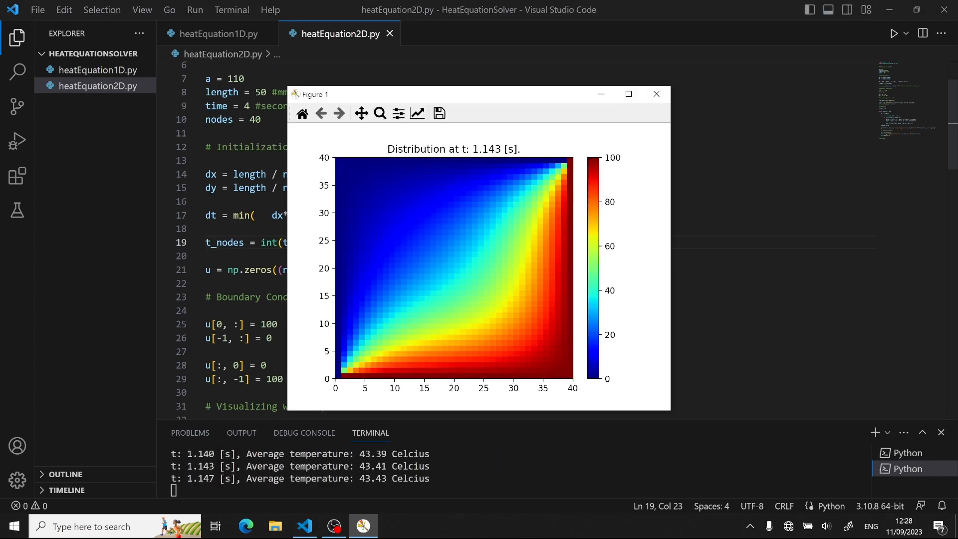
{"action": "left_click", "coordinate": [656, 93]}
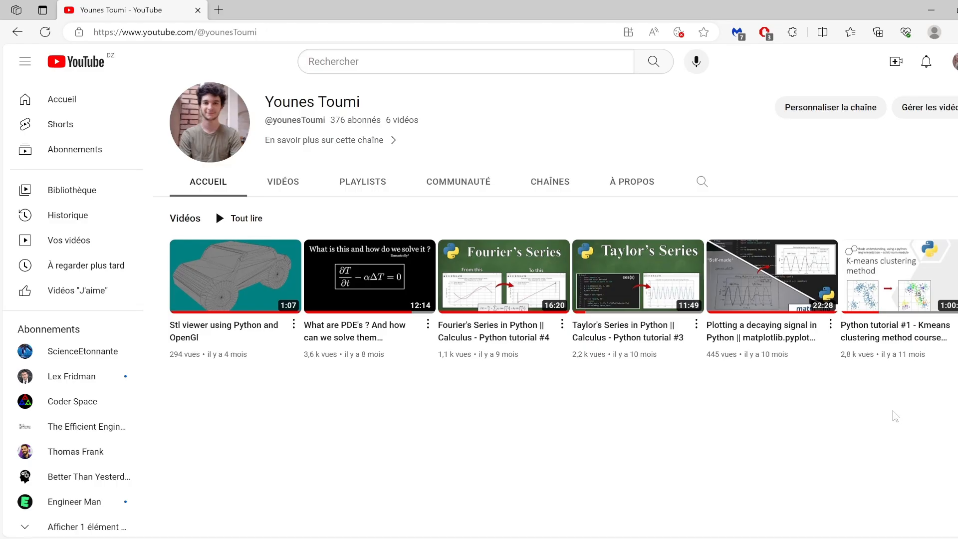
{"action": "mouse_move", "coordinate": [783, 229]}
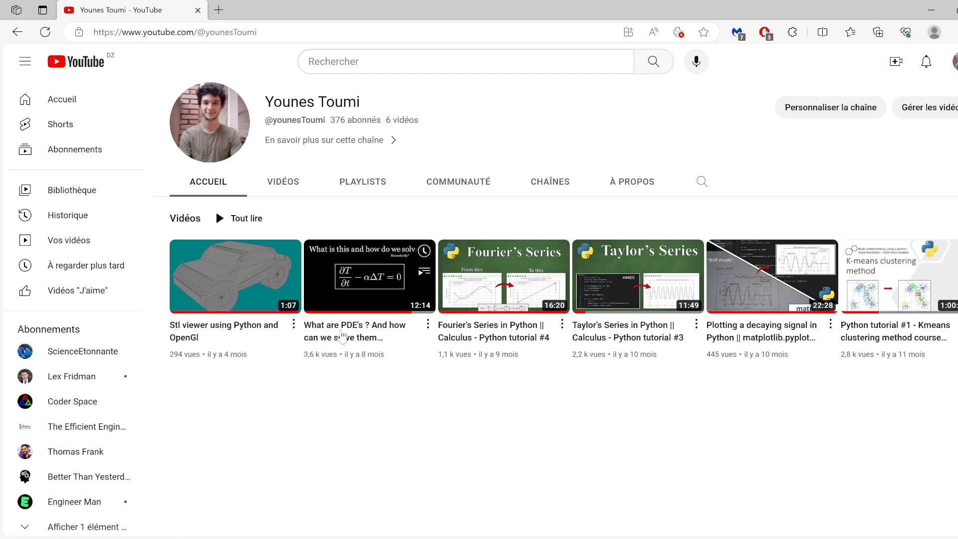
{"action": "mouse_move", "coordinate": [327, 203]}
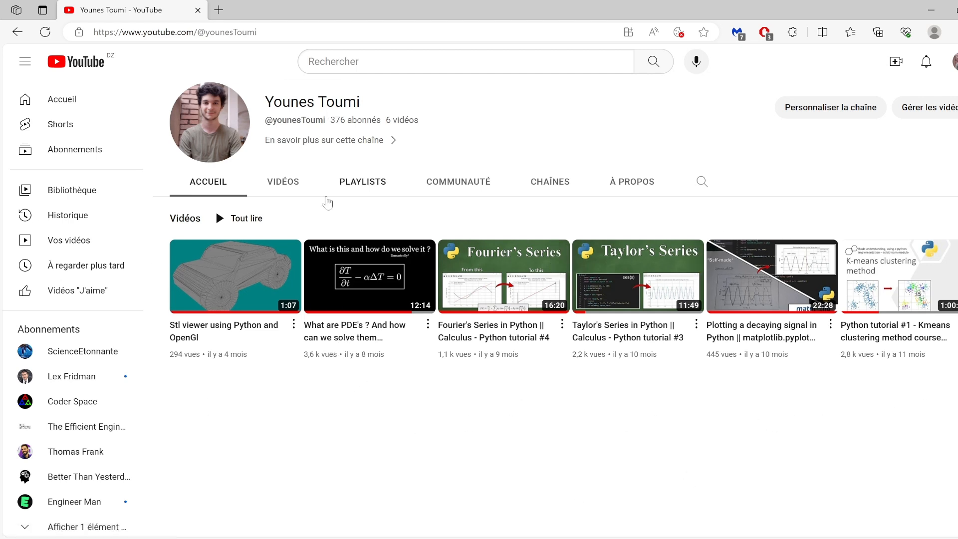